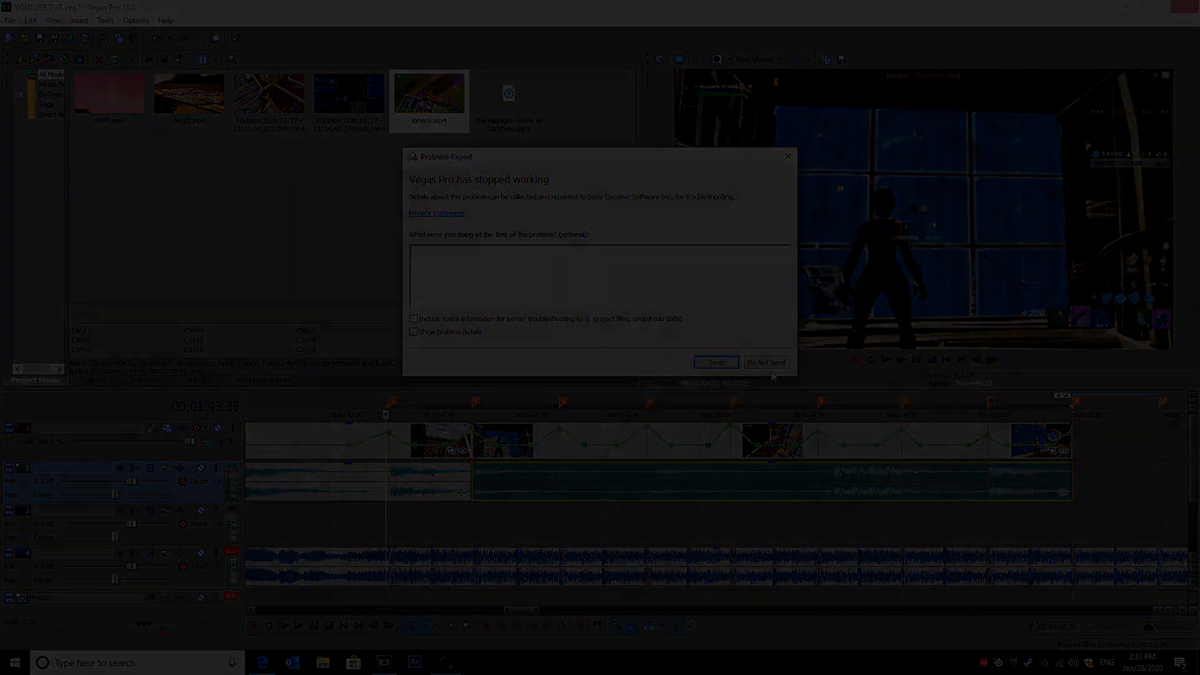
# - Dismiss the crash report with Don't Send to return to the project timeline
pyautogui.click(765, 363)
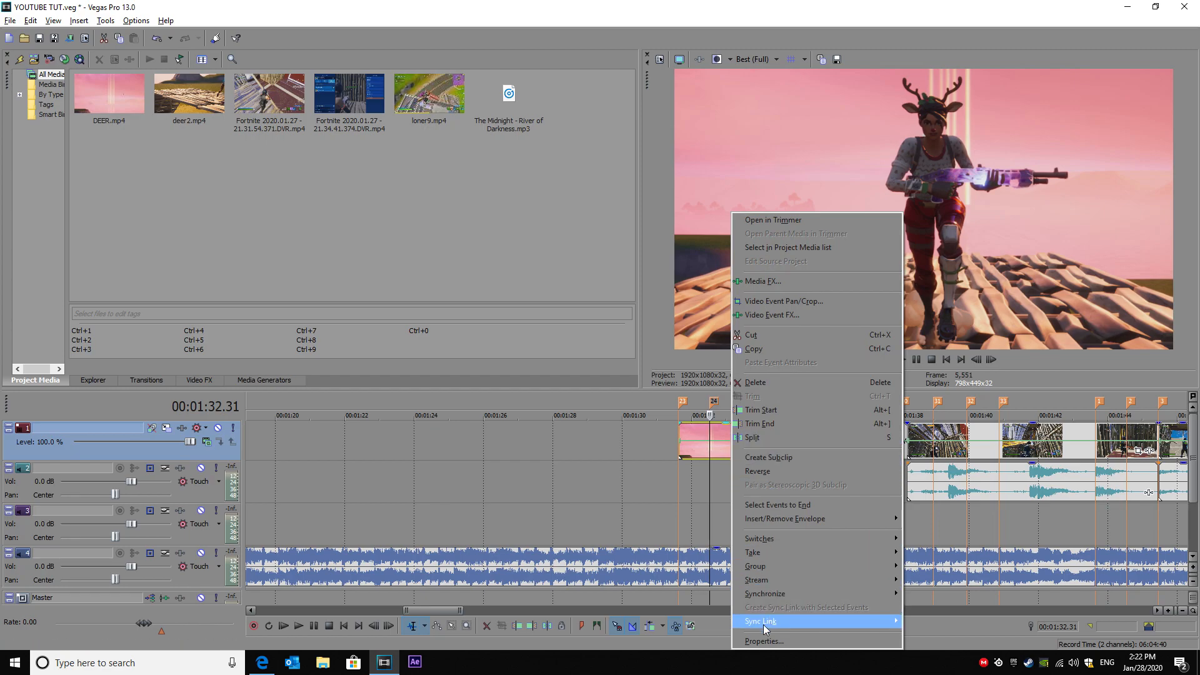
# - Review the opening clip's properties showing Playback rate 2.000 and confirm with OK
pyautogui.click(763, 640)
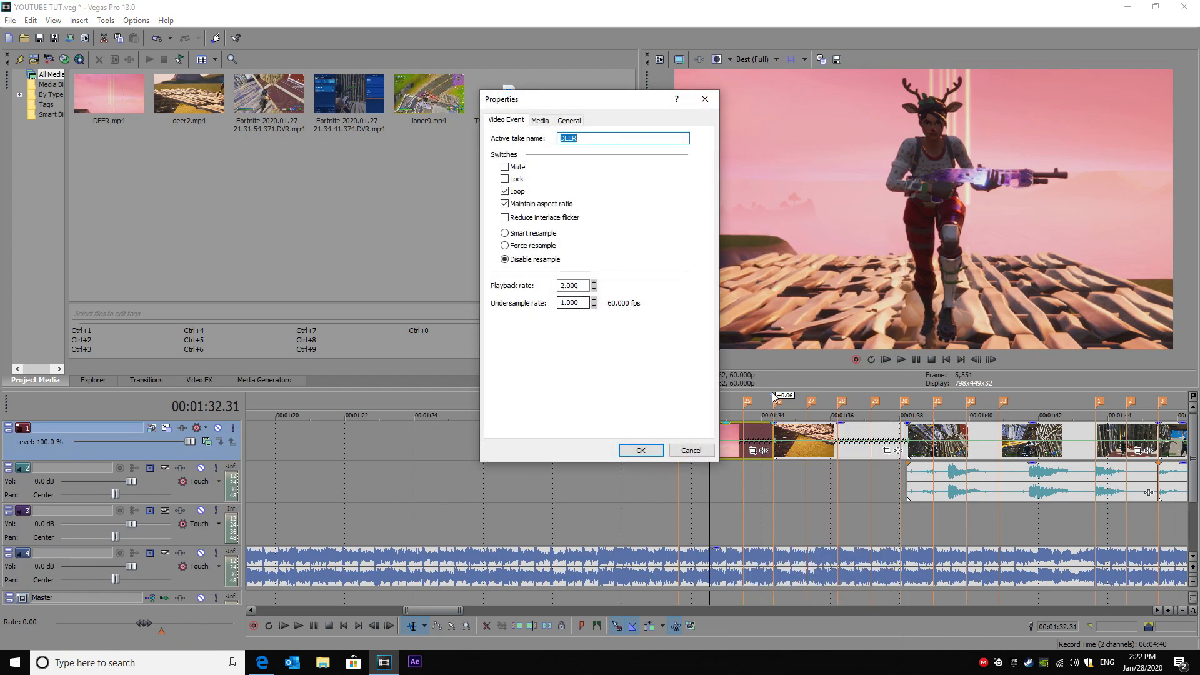
pyautogui.moveTo(616, 369)
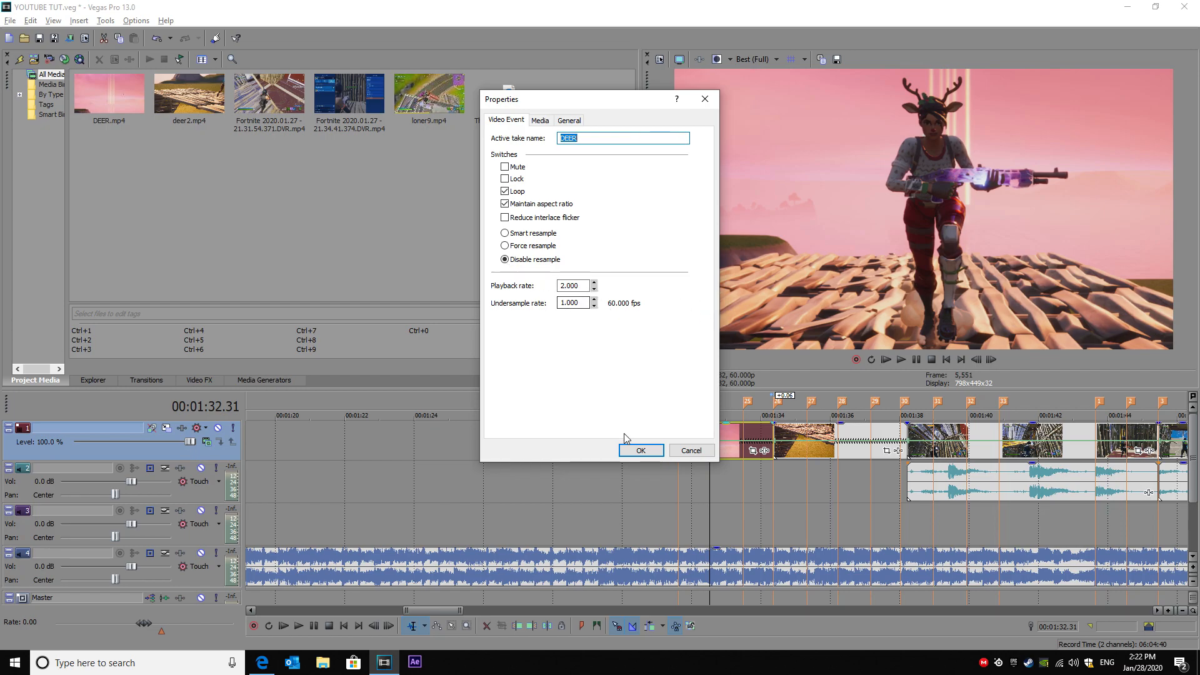
pyautogui.click(641, 451)
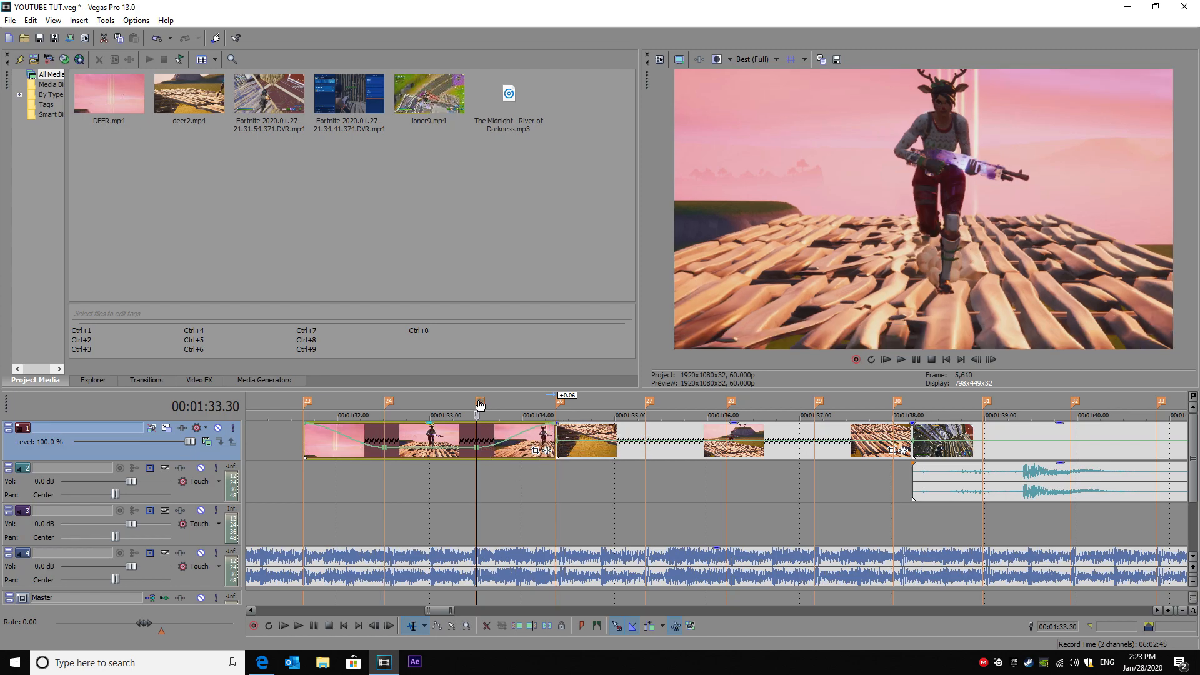
# - Switch preview quality to Best (Auto) and bring up the first clip's velocity envelope options
pyautogui.rightClick(386, 447)
pyautogui.write('45')
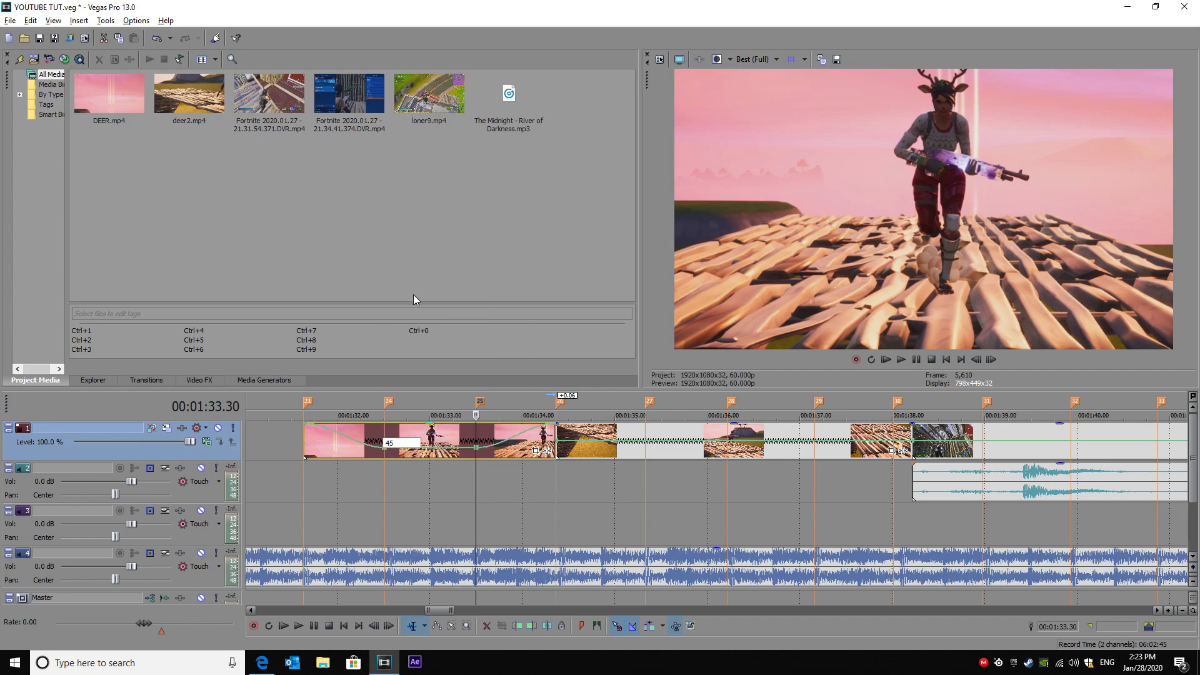
pyautogui.rightClick(475, 444)
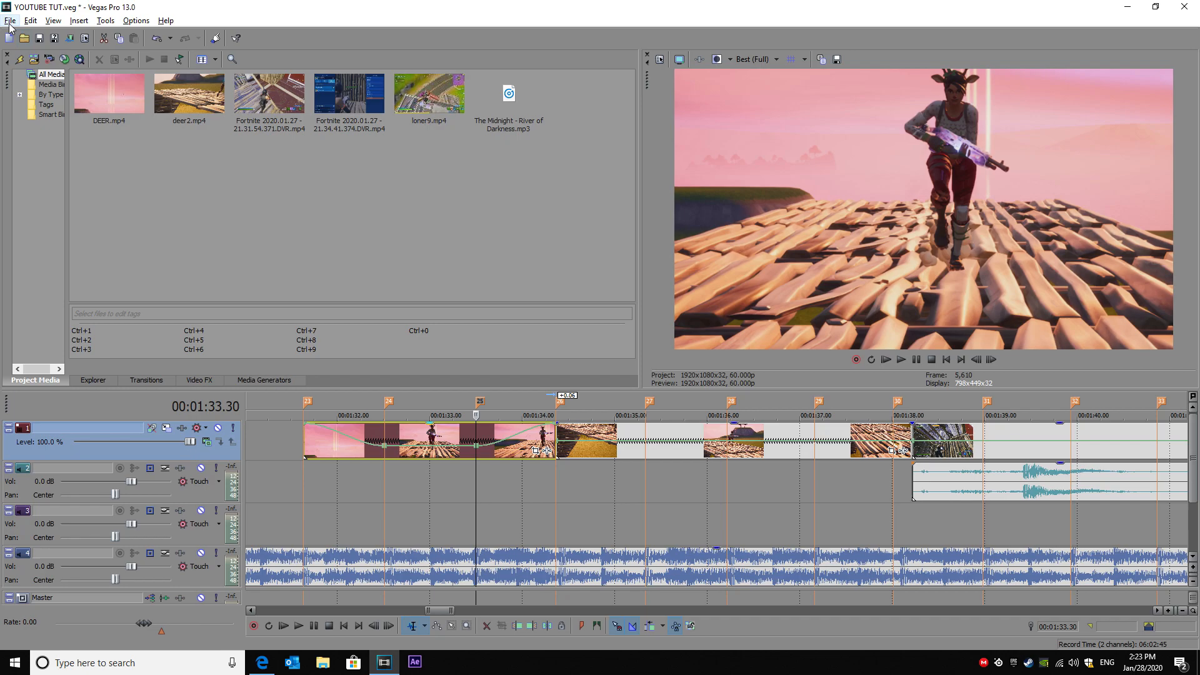
pyautogui.click(11, 20)
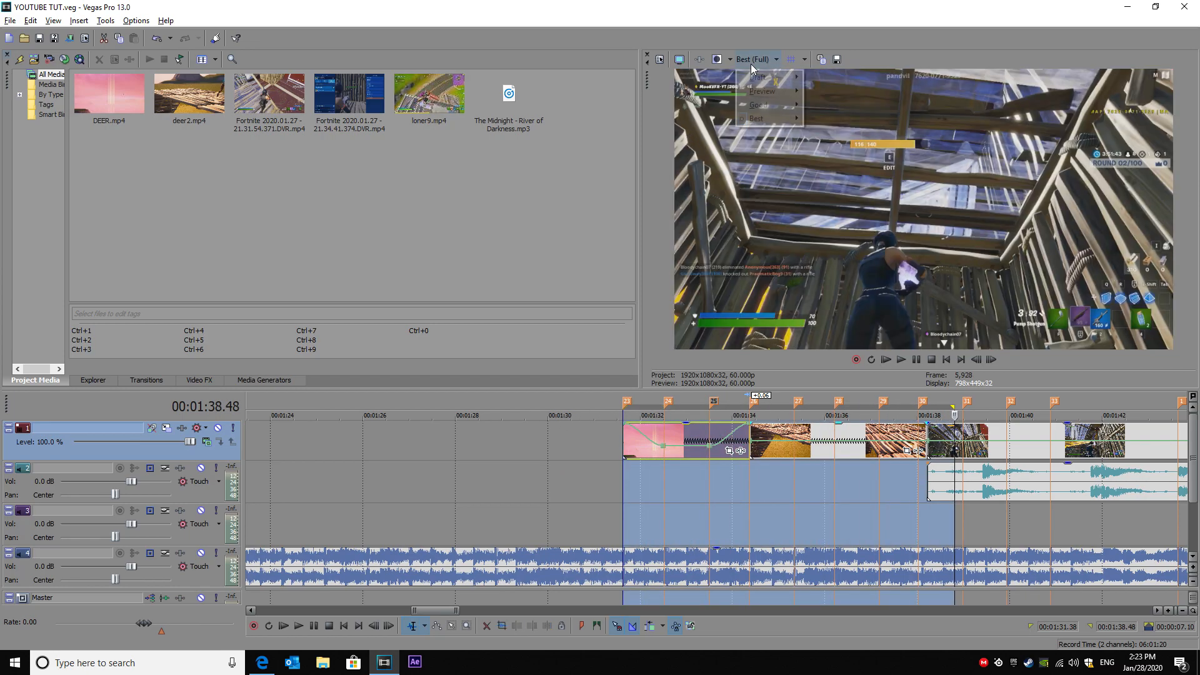
pyautogui.click(772, 117)
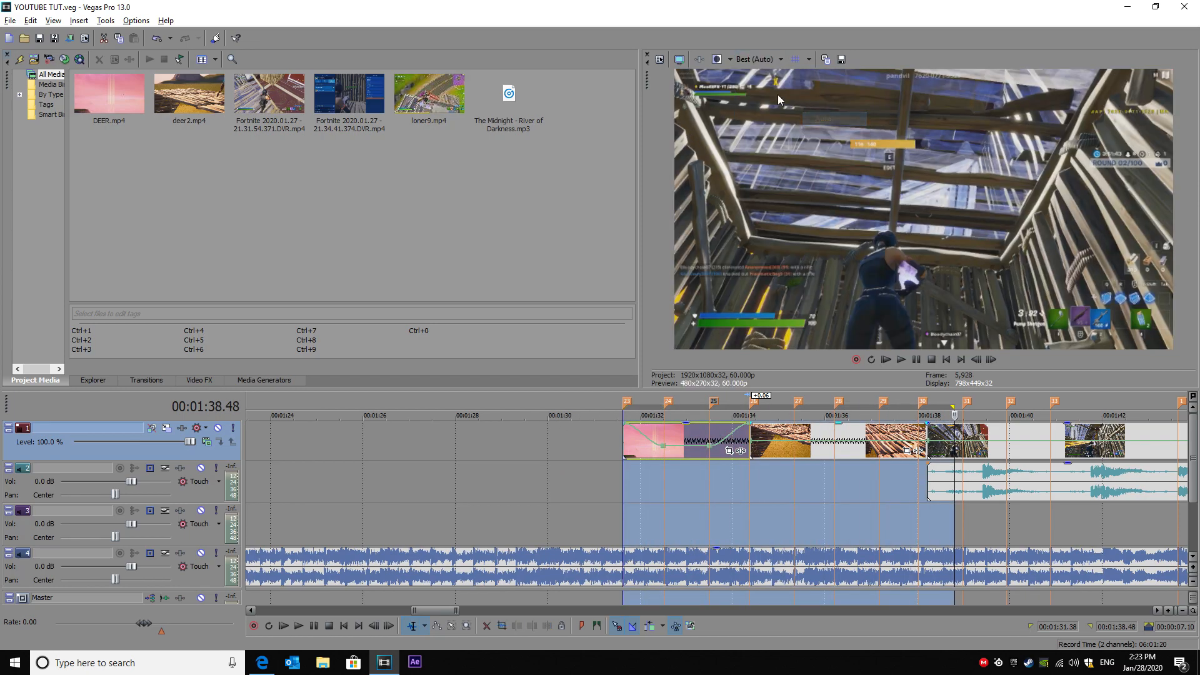
pyautogui.hscroll(3)
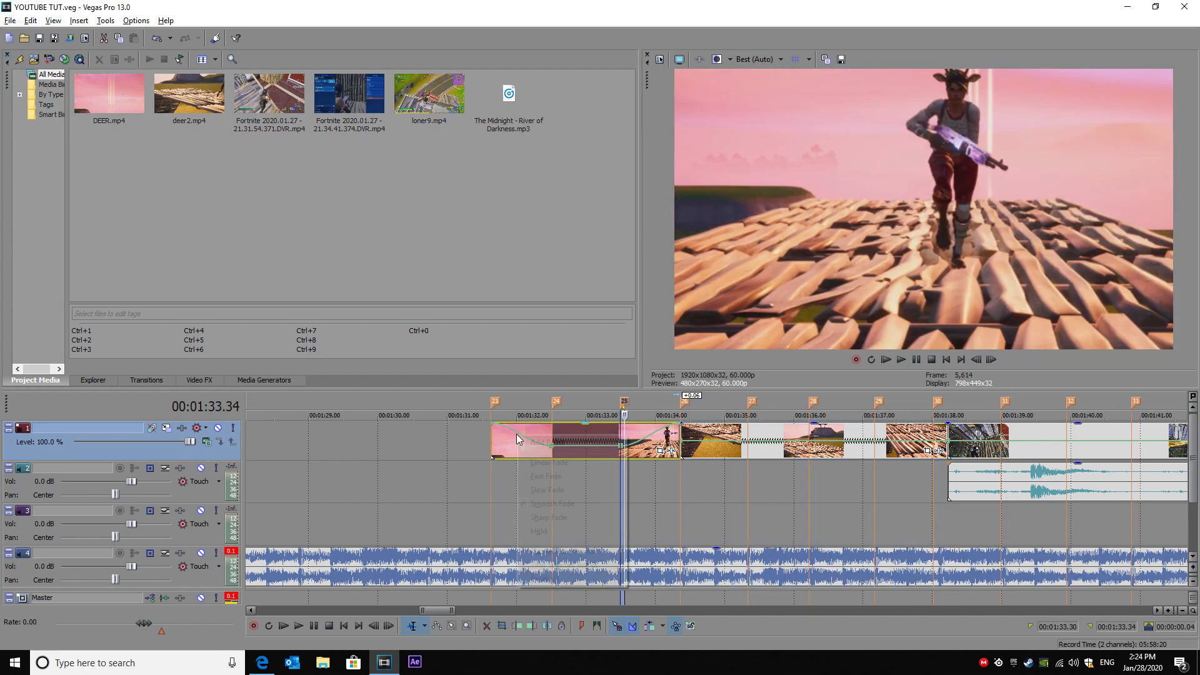
# - Raise the velocity at 01:34 to about 279% and list fade types for the segment near 01:37
pyautogui.rightClick(643, 444)
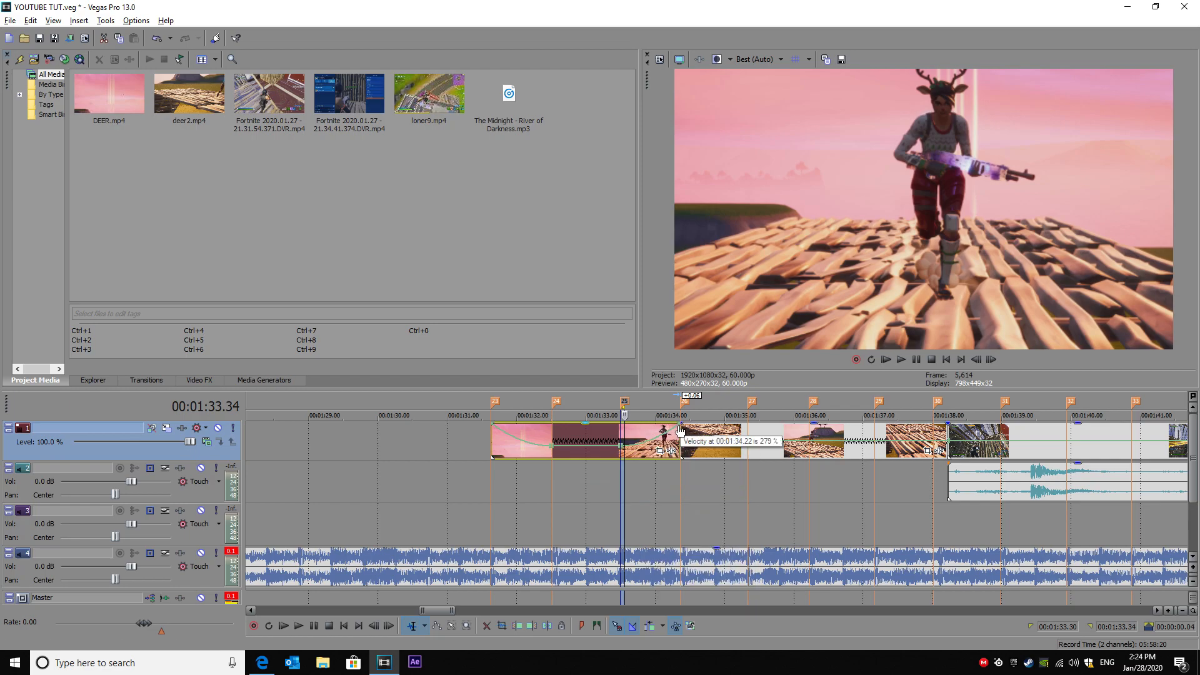
pyautogui.moveTo(678, 429); pyautogui.dragTo(493, 429)
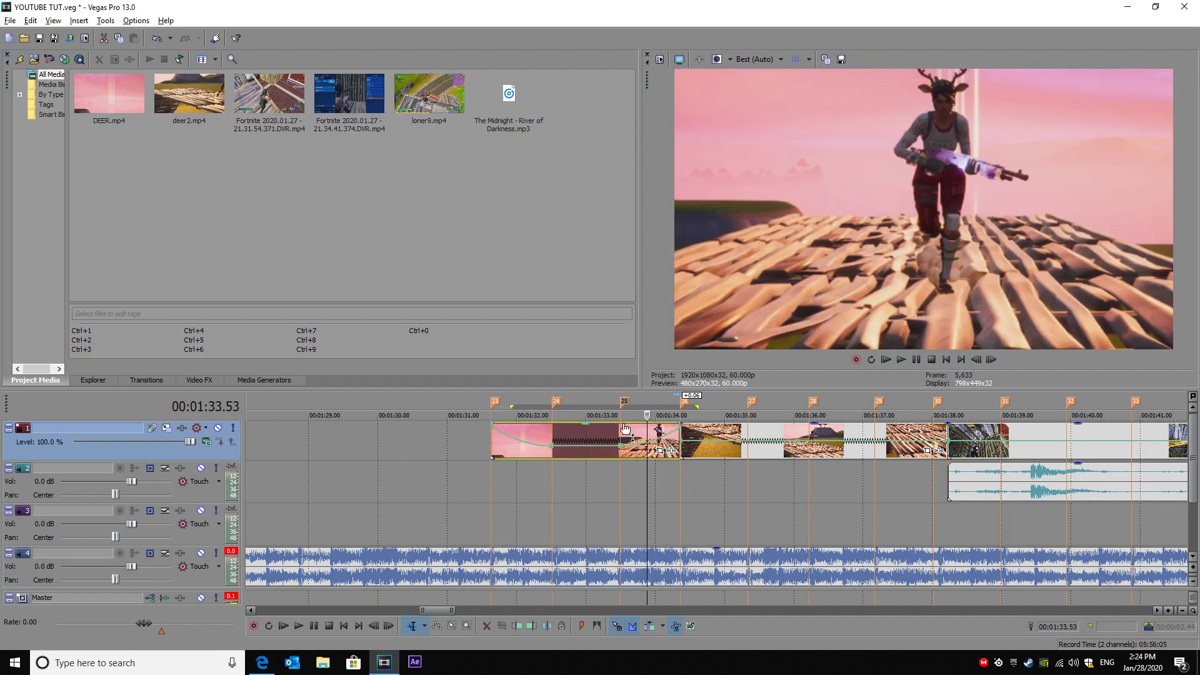
pyautogui.click(578, 415)
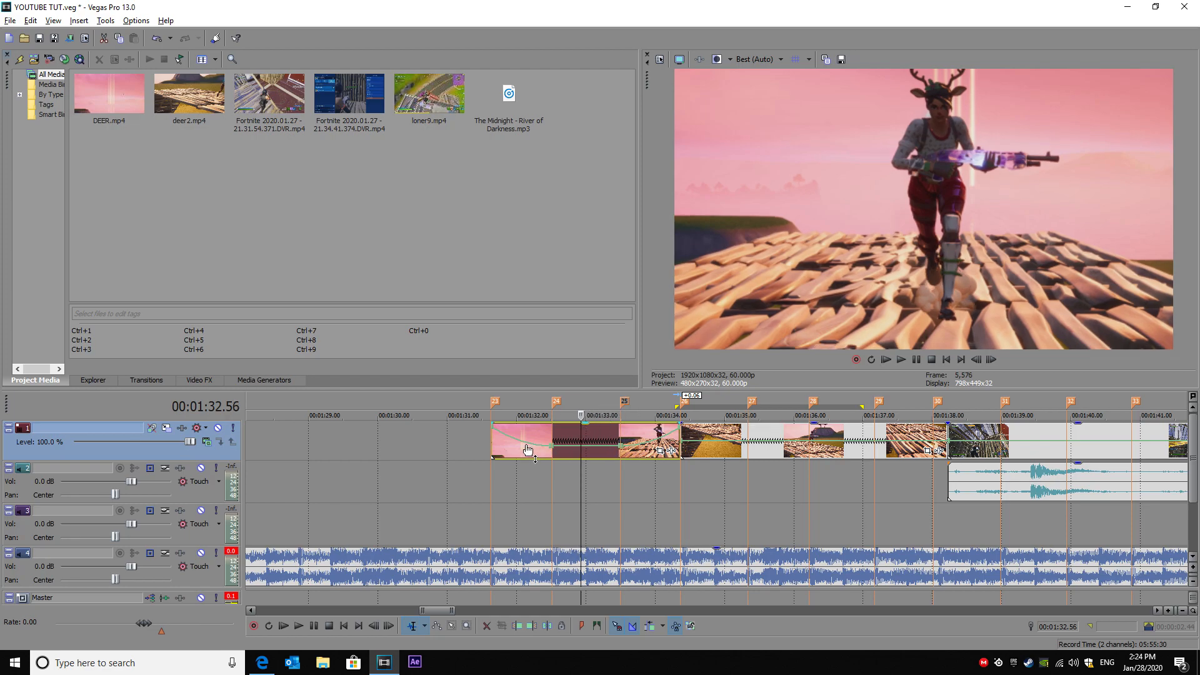
pyautogui.moveTo(685, 405)
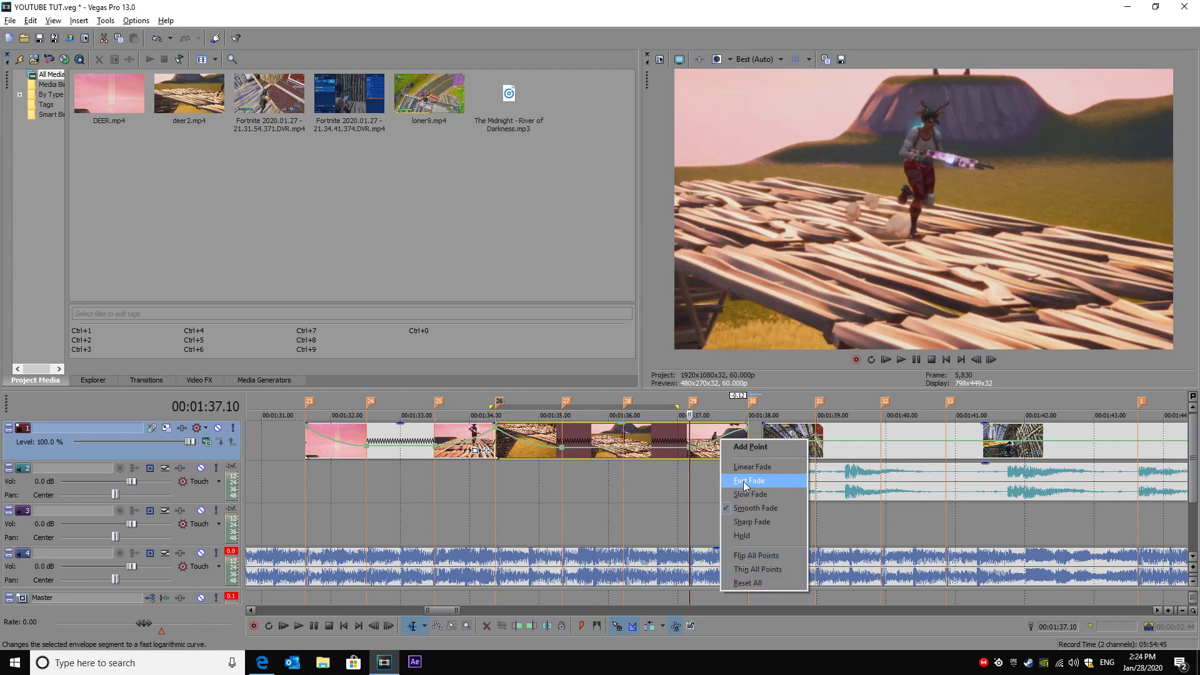
# - Make the envelope segment near 01:37 a fast fade and move to the gameplay clip around 01:42
pyautogui.click(748, 480)
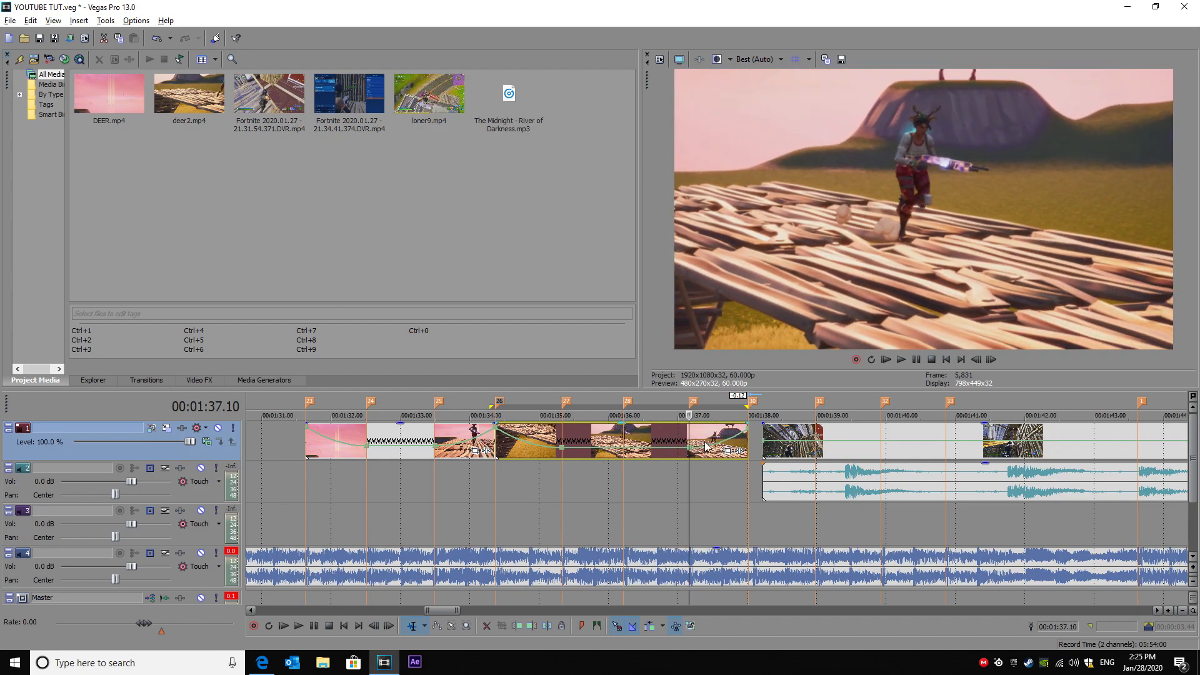
pyautogui.click(10, 20)
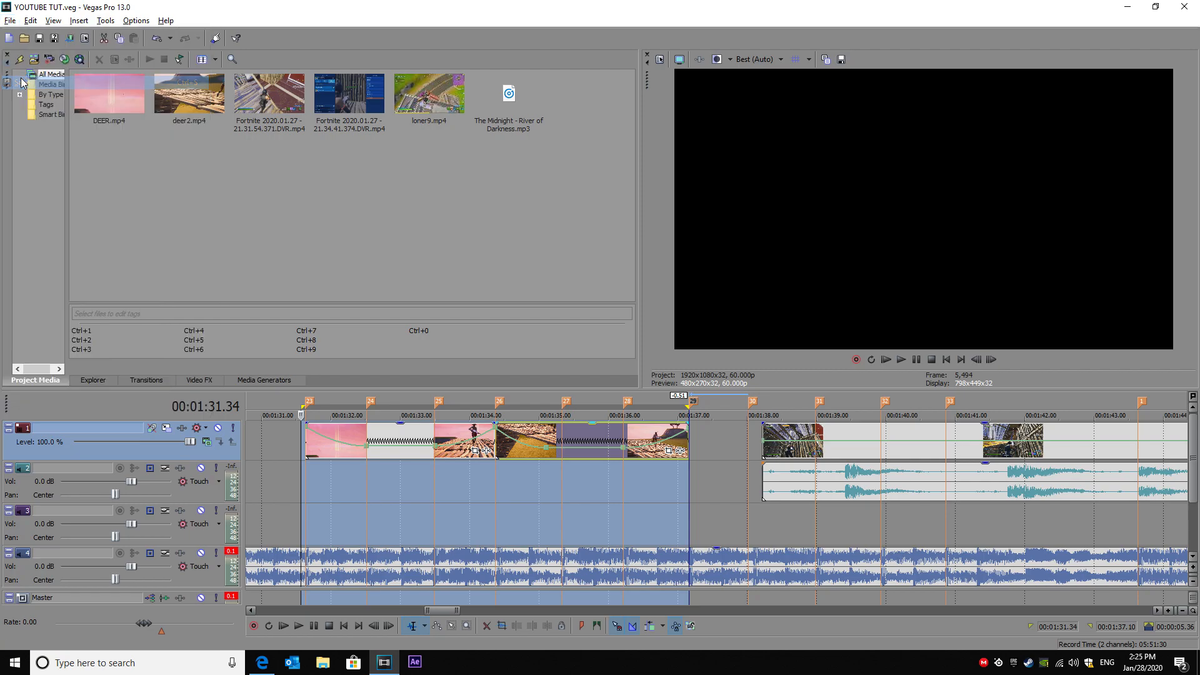
pyautogui.click(902, 360)
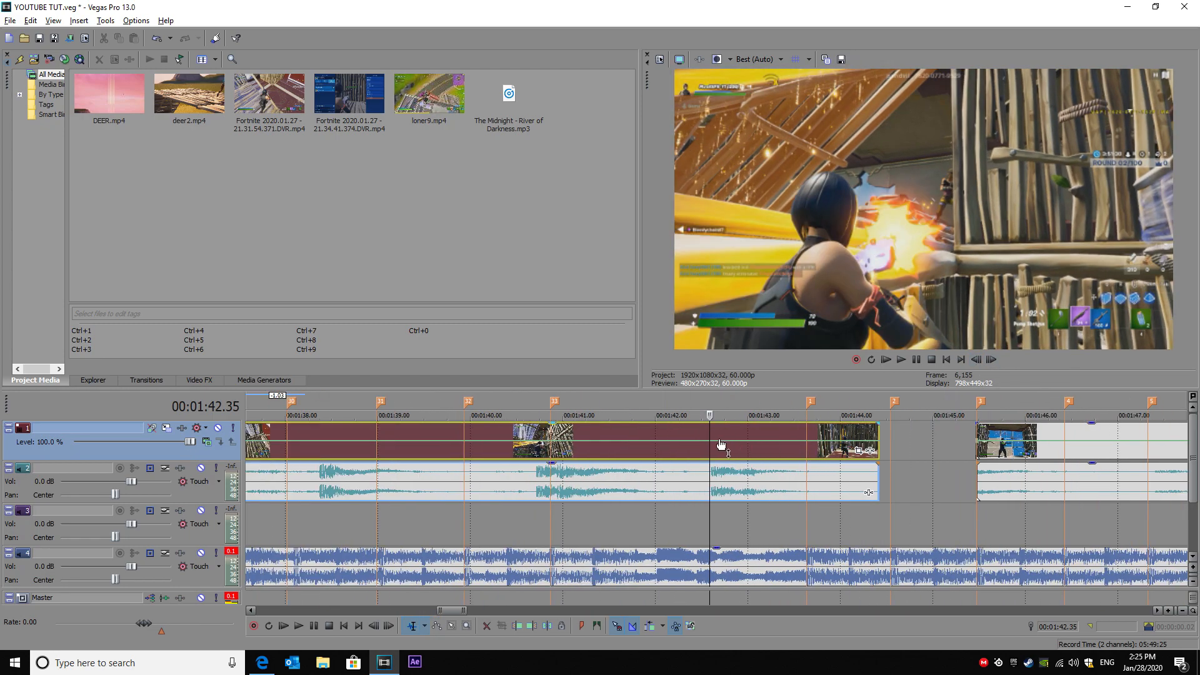
# - Place the long gameplay clip after the roof clips at about 01:37, ready to reset its envelope
pyautogui.hscroll(-3)
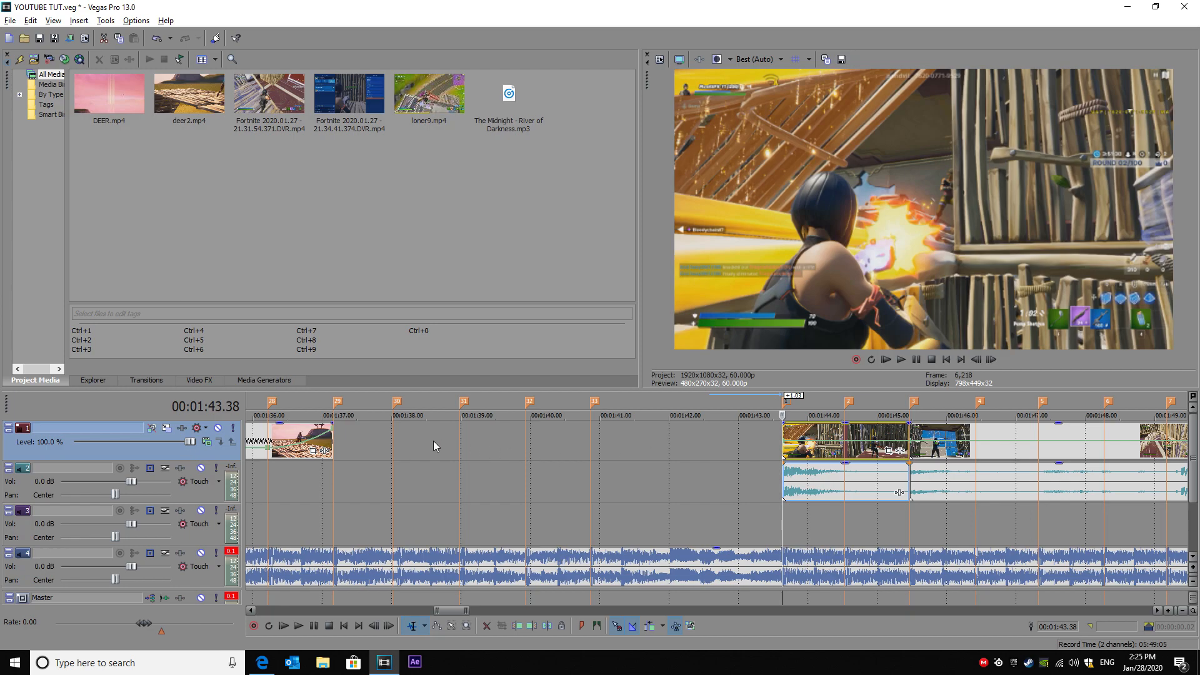
pyautogui.moveTo(773, 463)
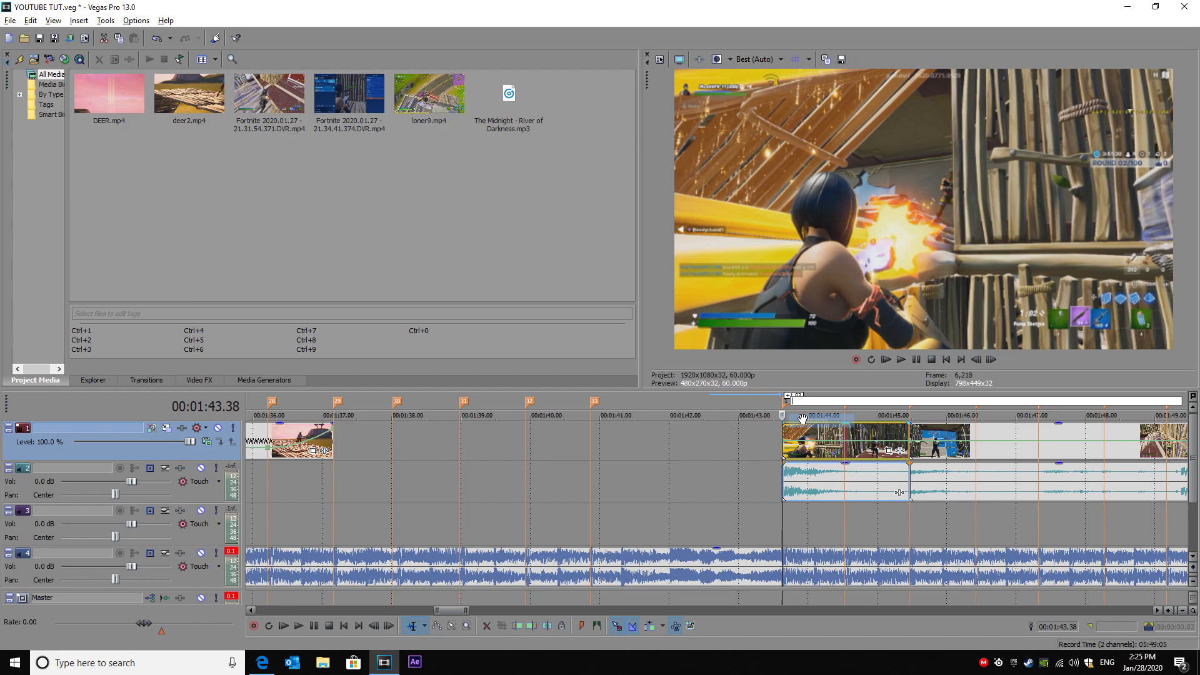
pyautogui.write('shot')
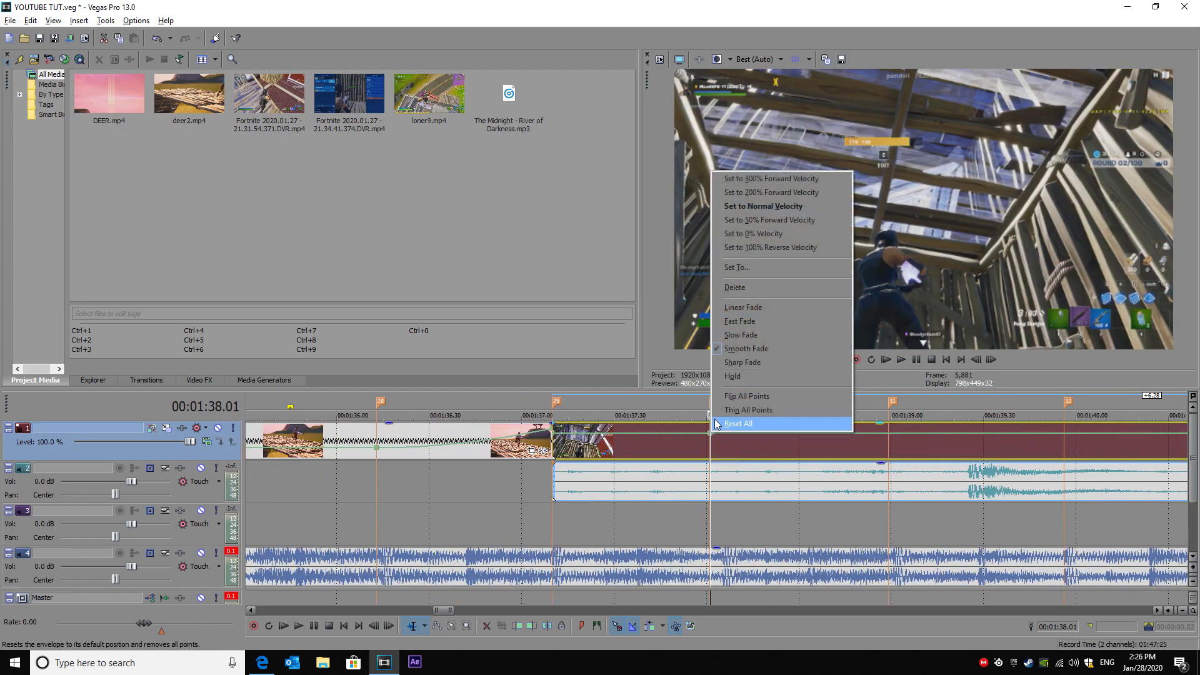
pyautogui.moveTo(769, 220)
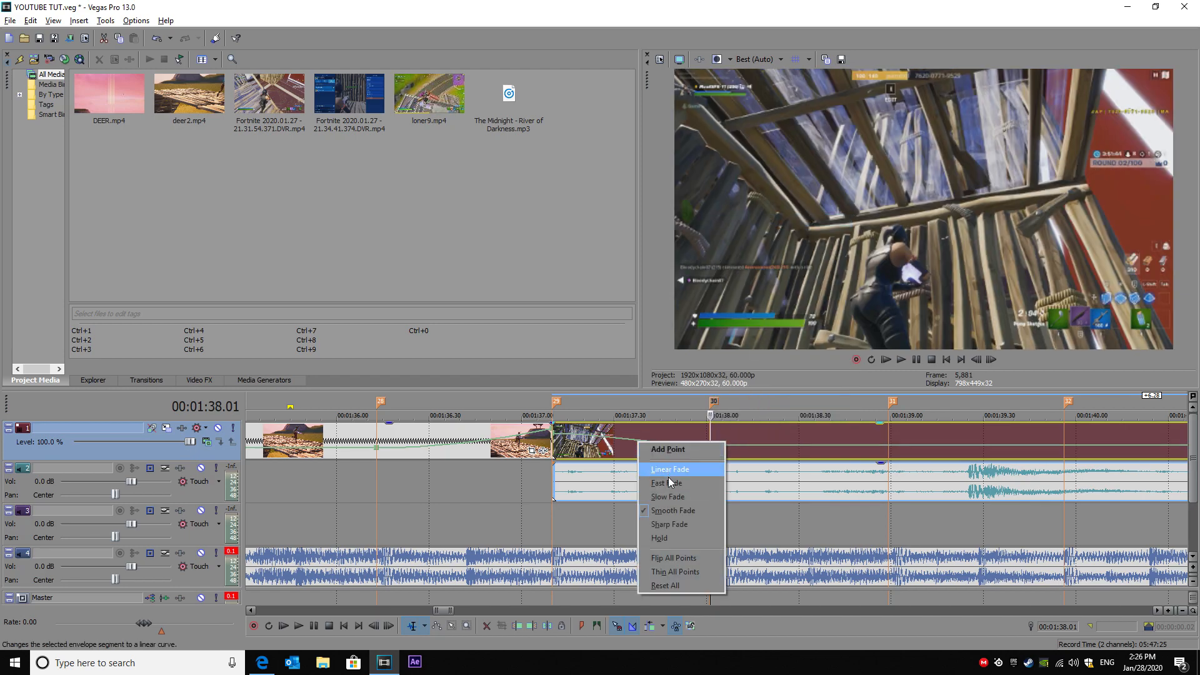
# - Make the gameplay clip's envelope segment linear and delete the stray velocity point near 1:43
pyautogui.click(670, 469)
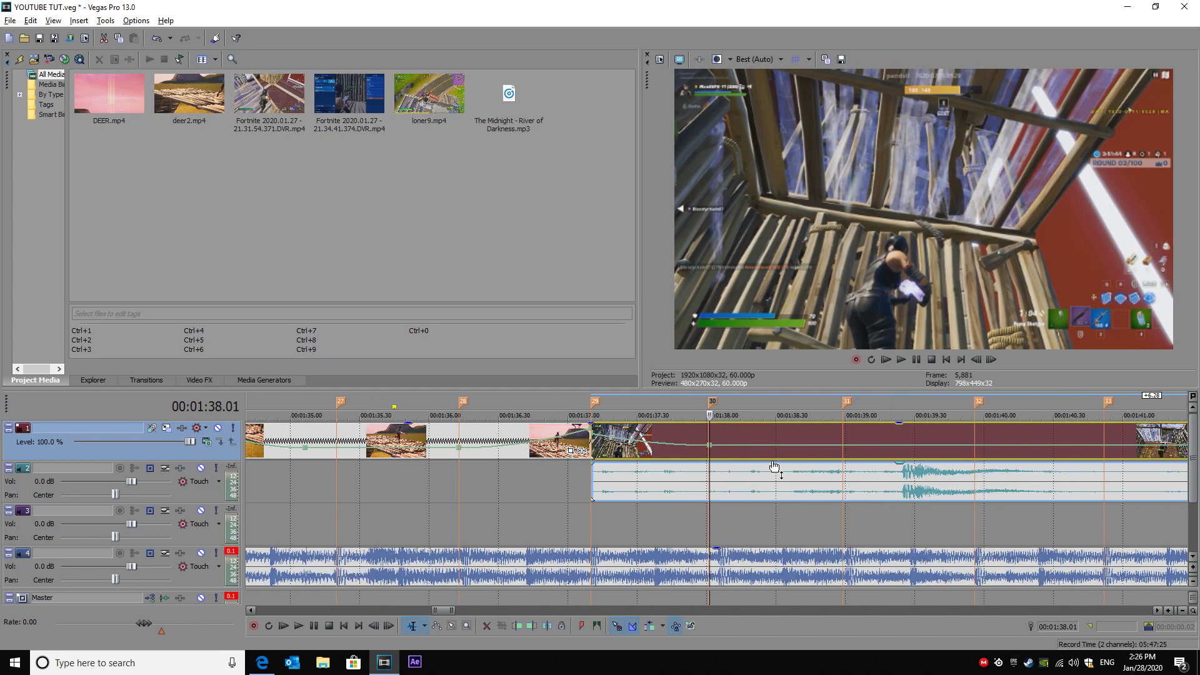
pyautogui.moveTo(605, 436)
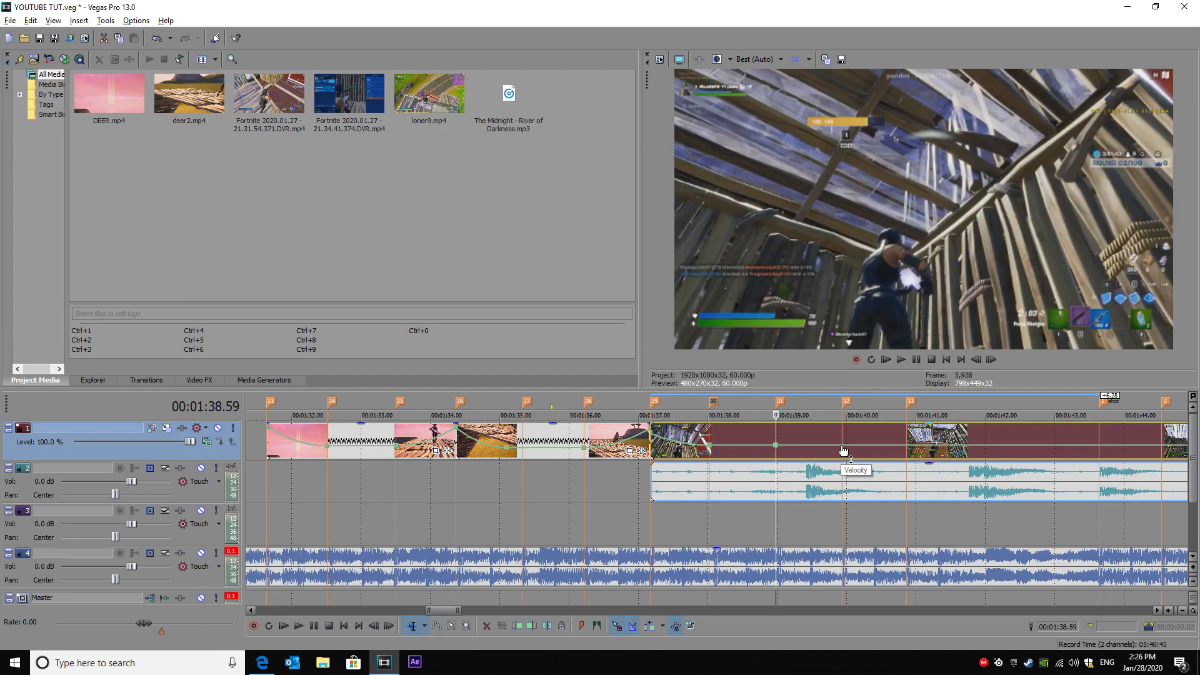
pyautogui.moveTo(816, 449)
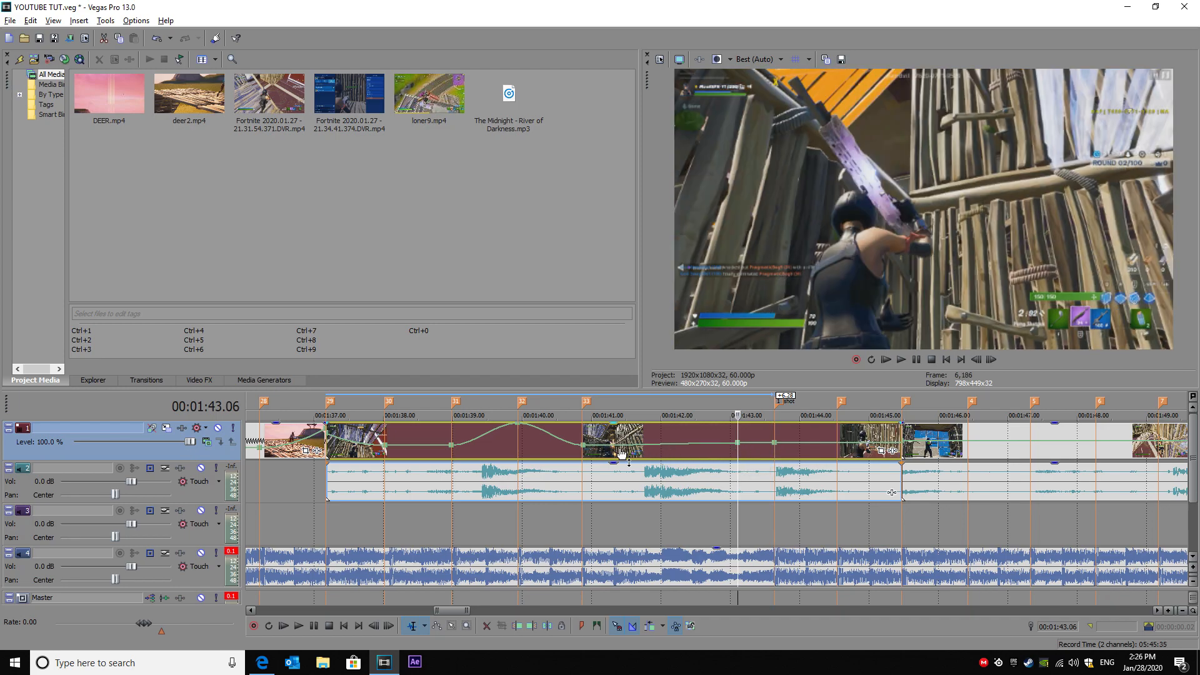
pyautogui.moveTo(775, 446)
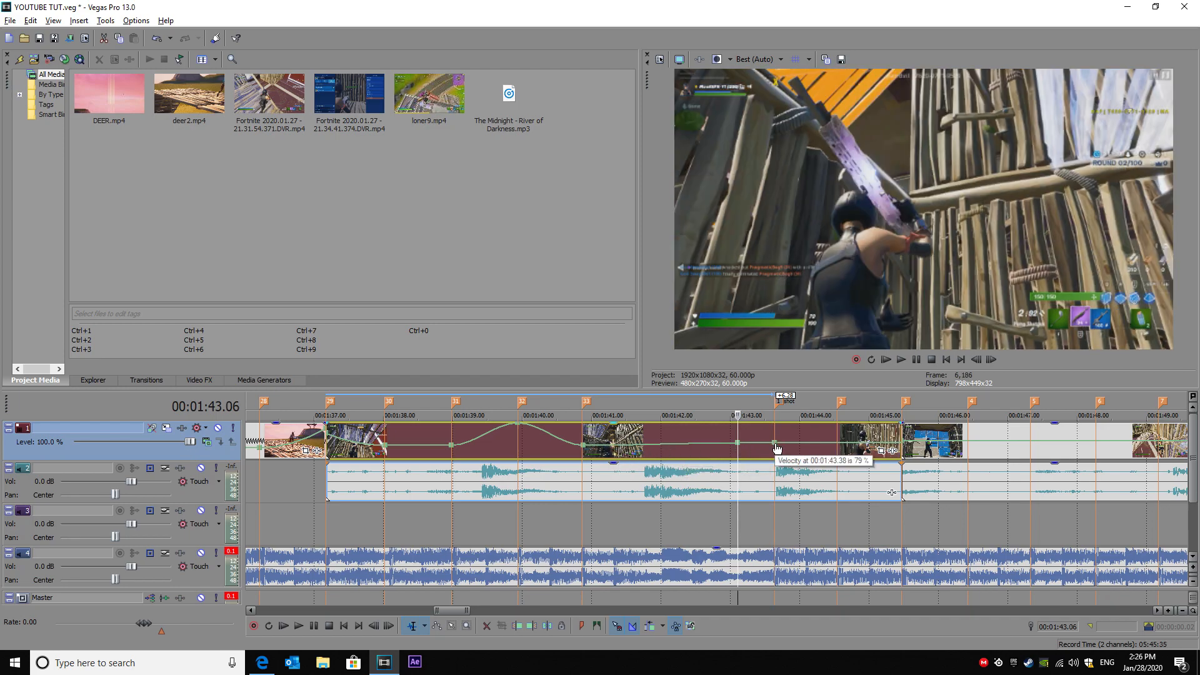
pyautogui.moveTo(777, 444); pyautogui.dragTo(735, 450)
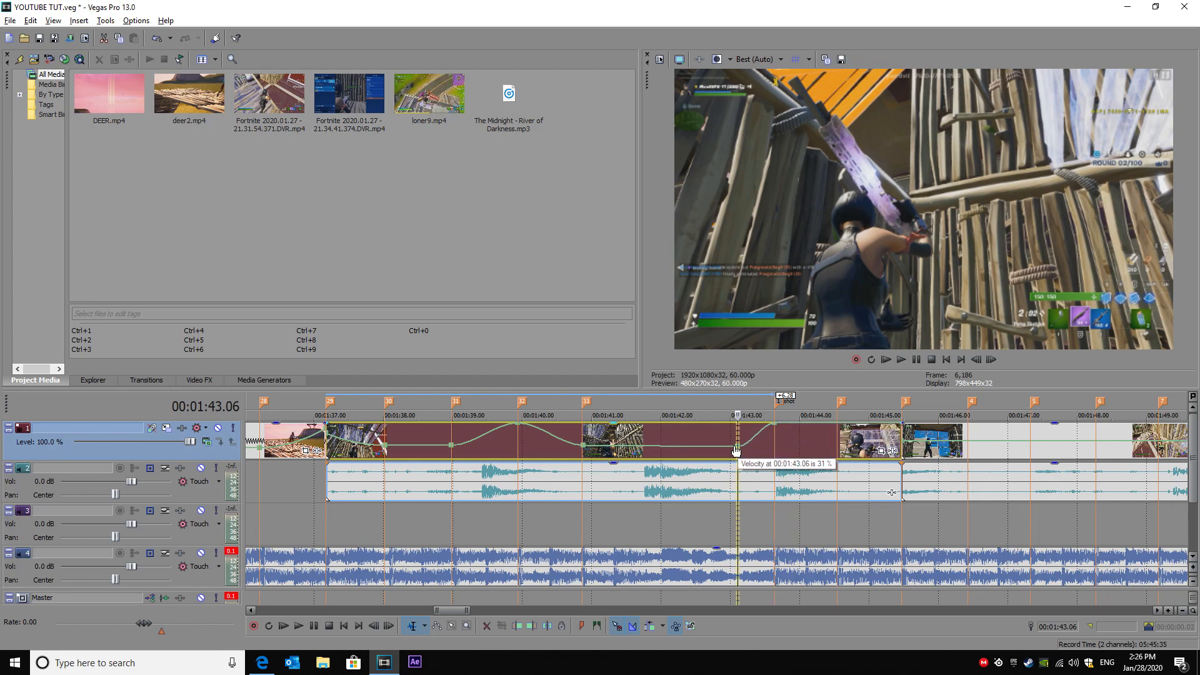
pyautogui.rightClick(735, 450)
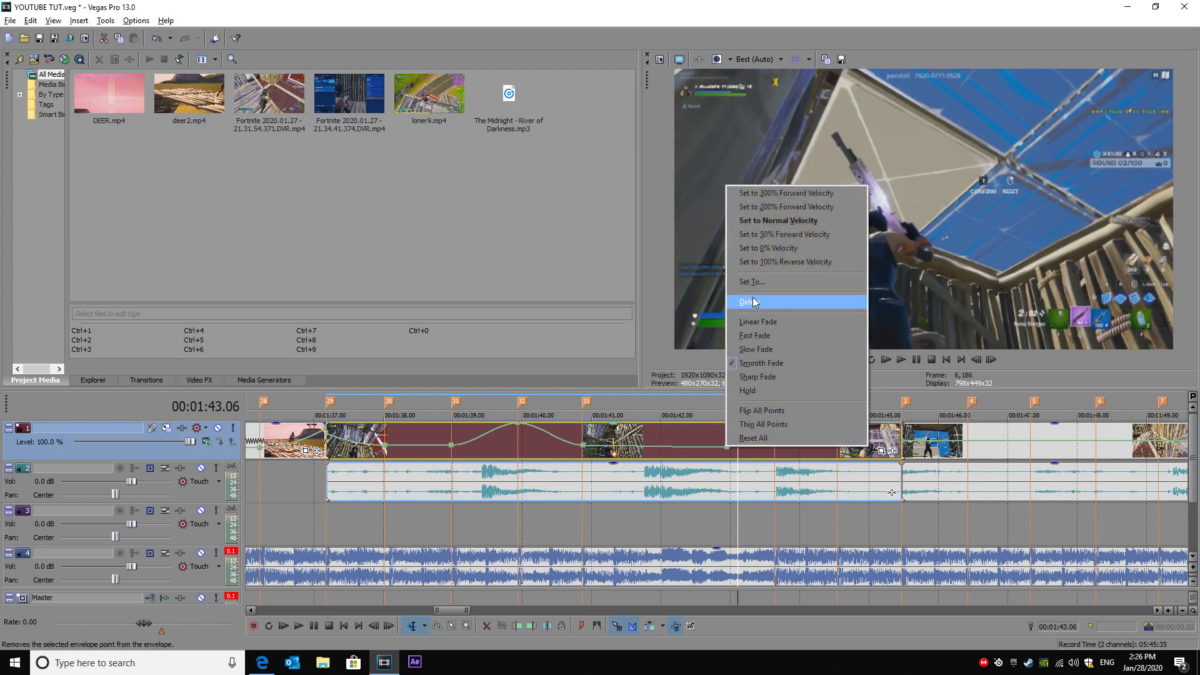
pyautogui.click(746, 302)
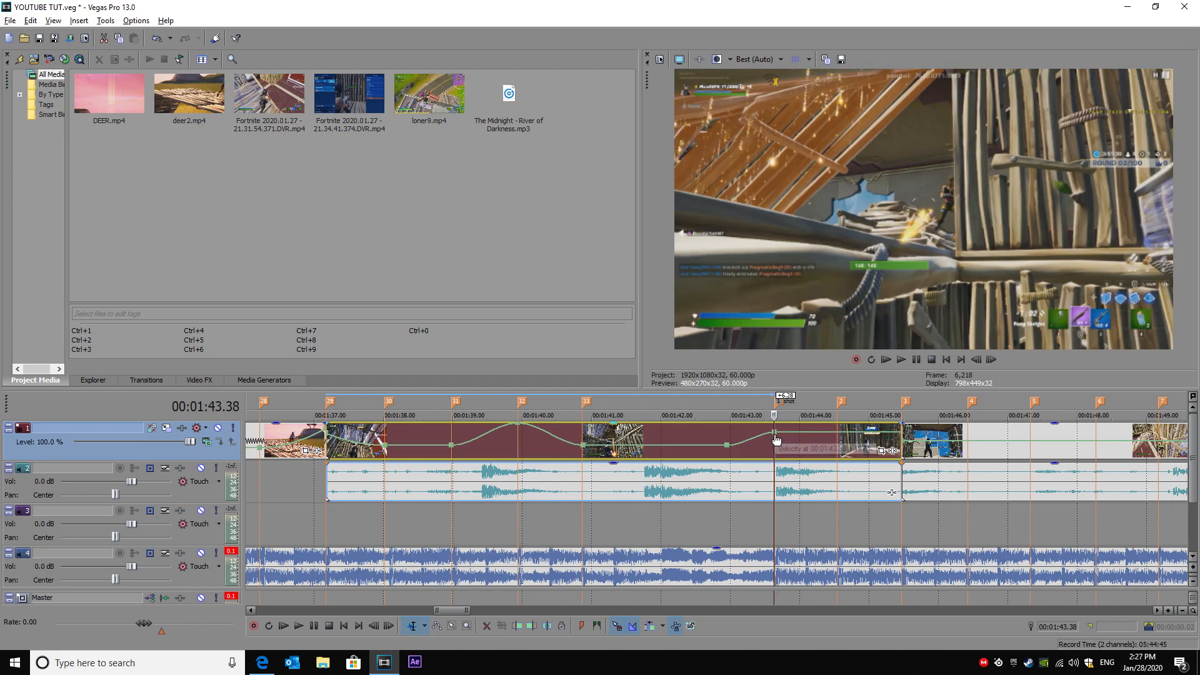
# - Extend the gameplay clip's right edge so it runs to about 1:44 before the gap
pyautogui.rightClick(776, 440)
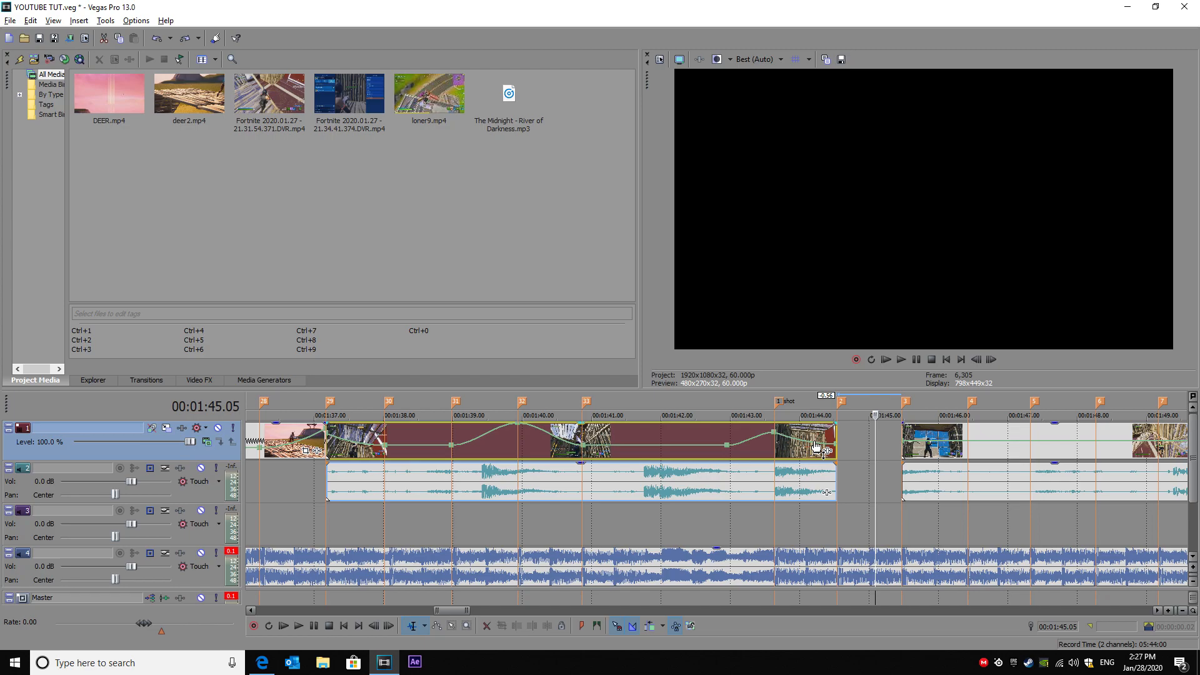
pyautogui.rightClick(826, 451)
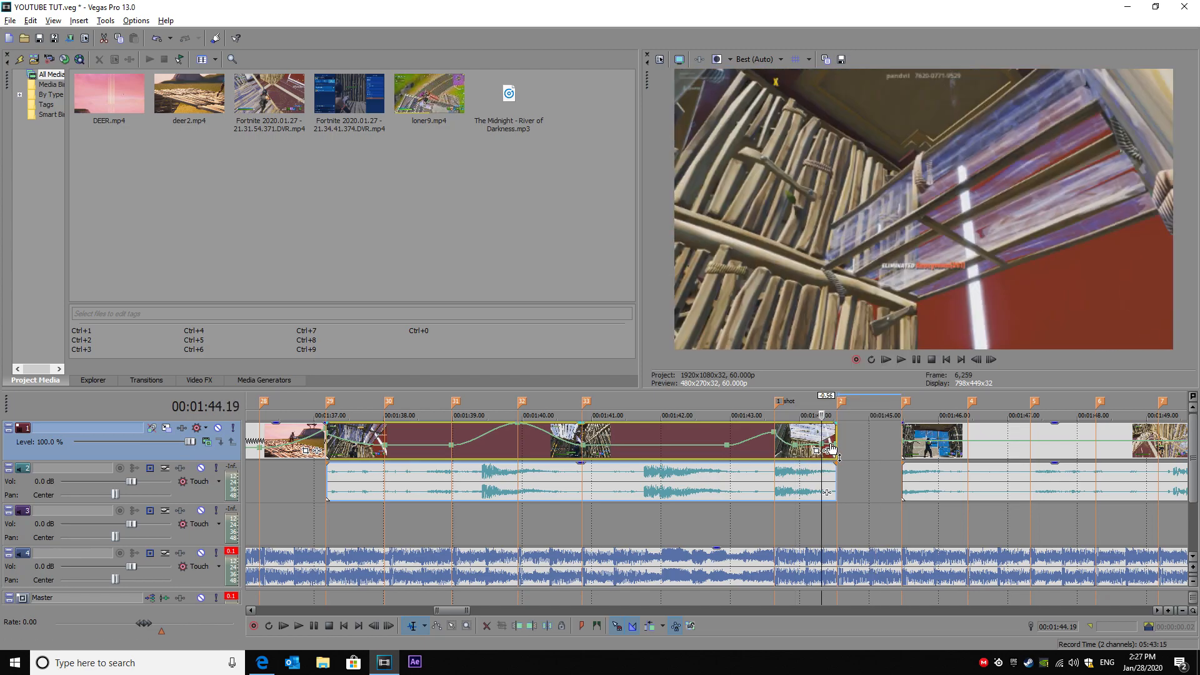
pyautogui.rightClick(826, 440)
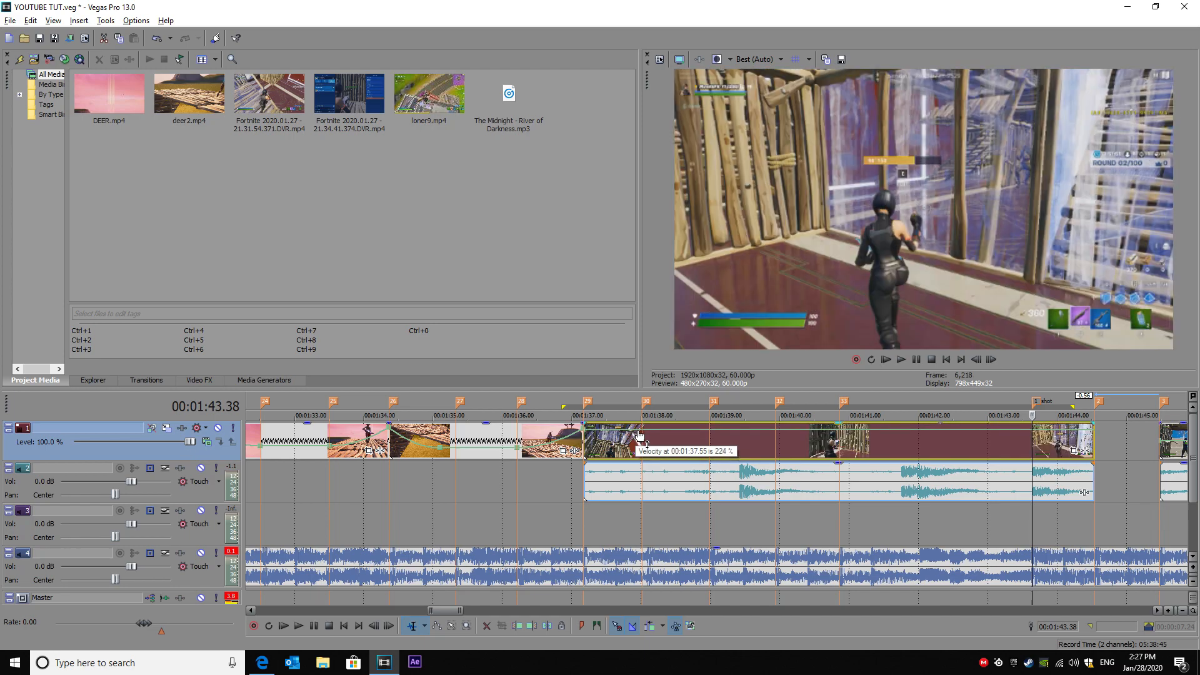
# - Reset the velocity envelope and rebuild alternating speed peaks and dips between 1:37 and 1:41
pyautogui.rightClick(639, 436)
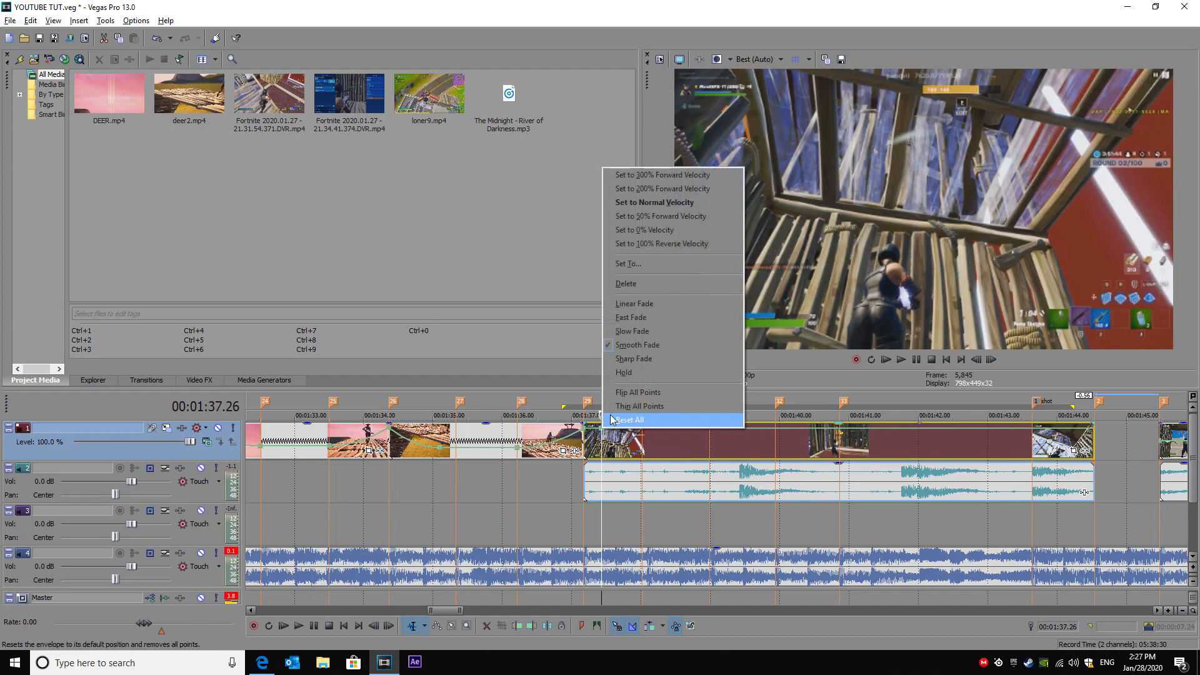
pyautogui.click(629, 420)
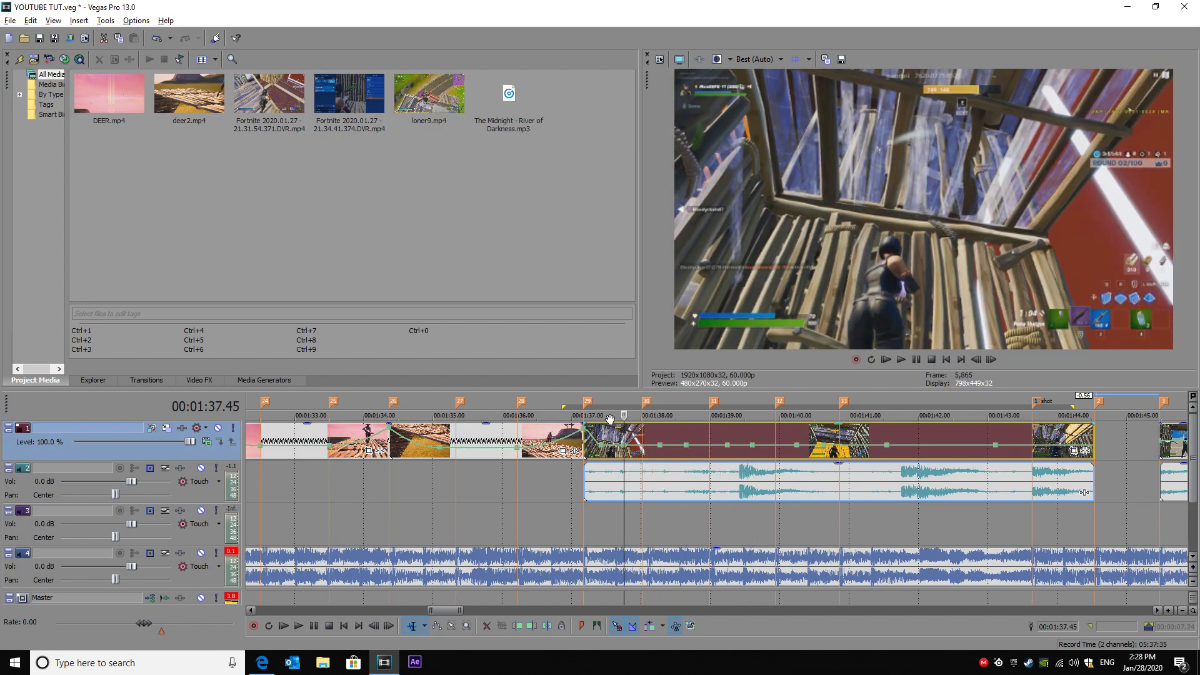
pyautogui.moveTo(605, 433)
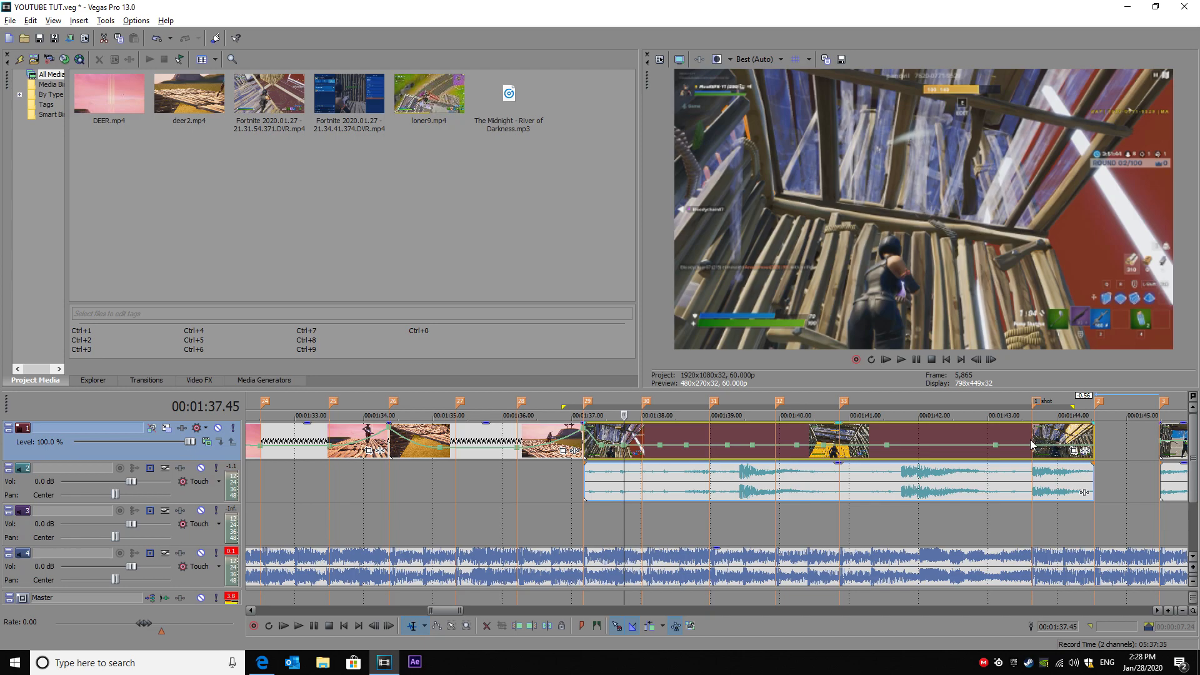
pyautogui.moveTo(948, 456)
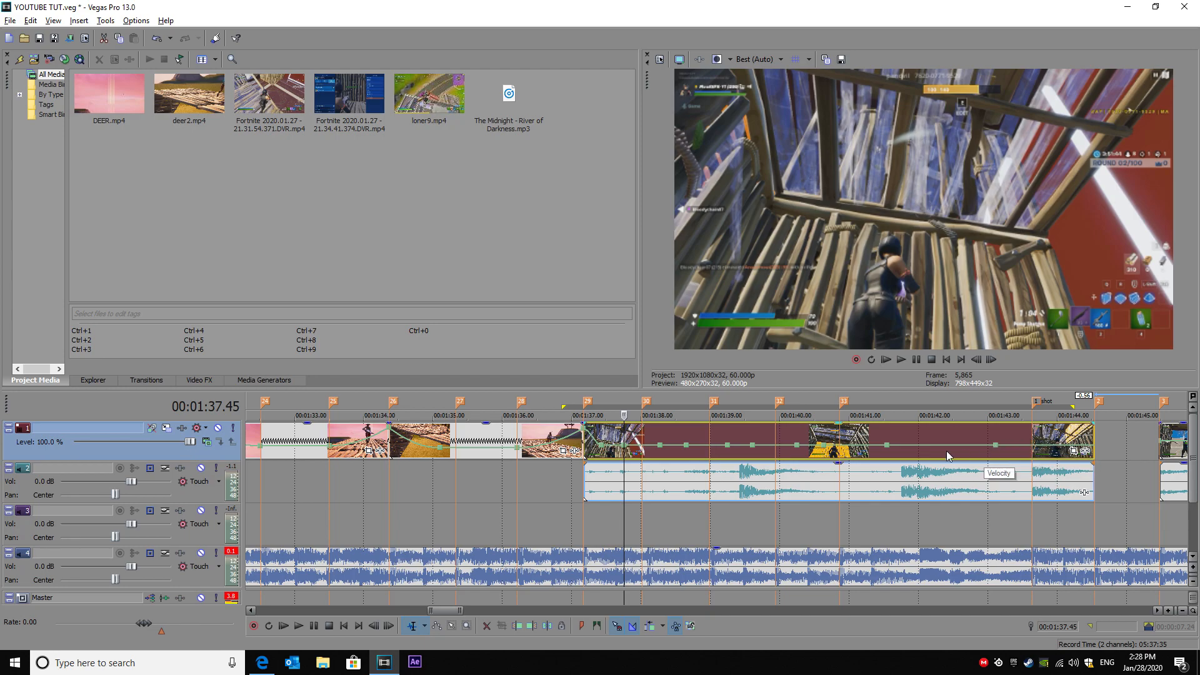
pyautogui.moveTo(698, 447)
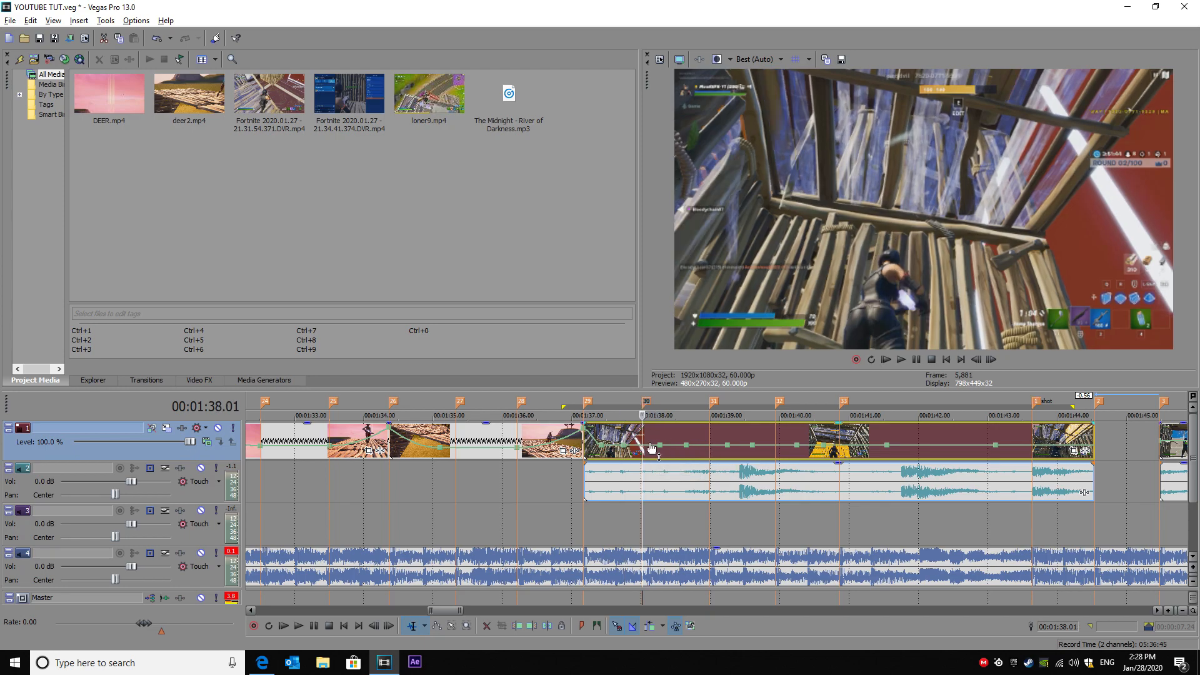
pyautogui.click(647, 411)
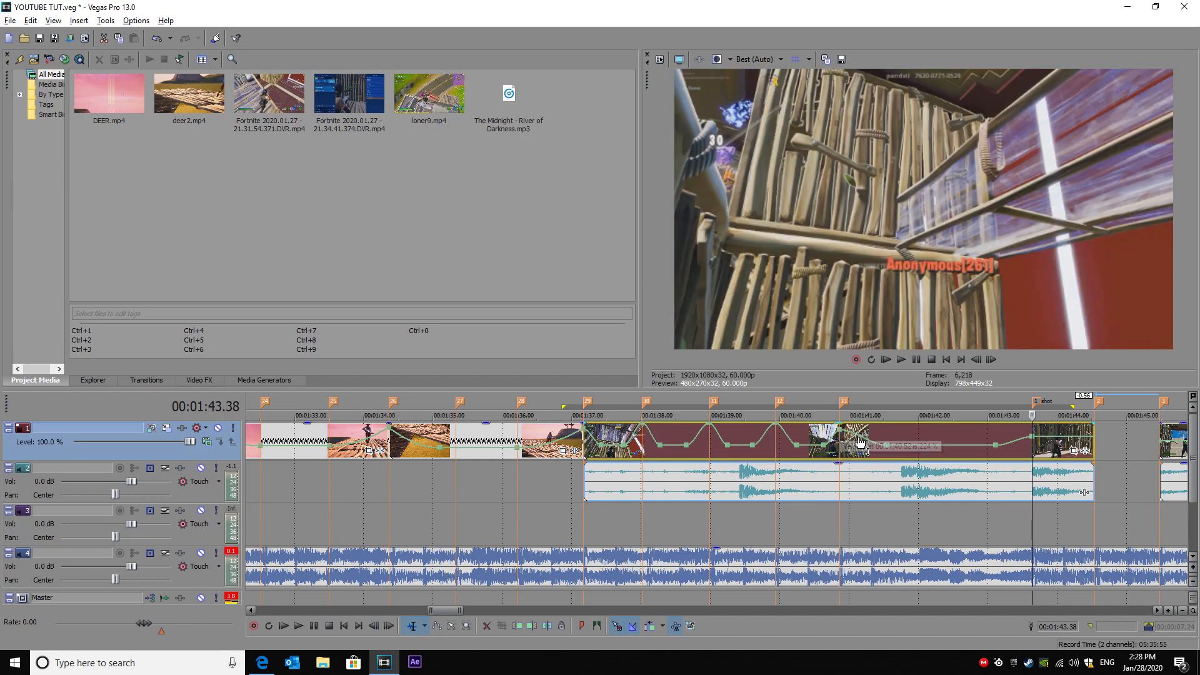
pyautogui.rightClick(767, 453)
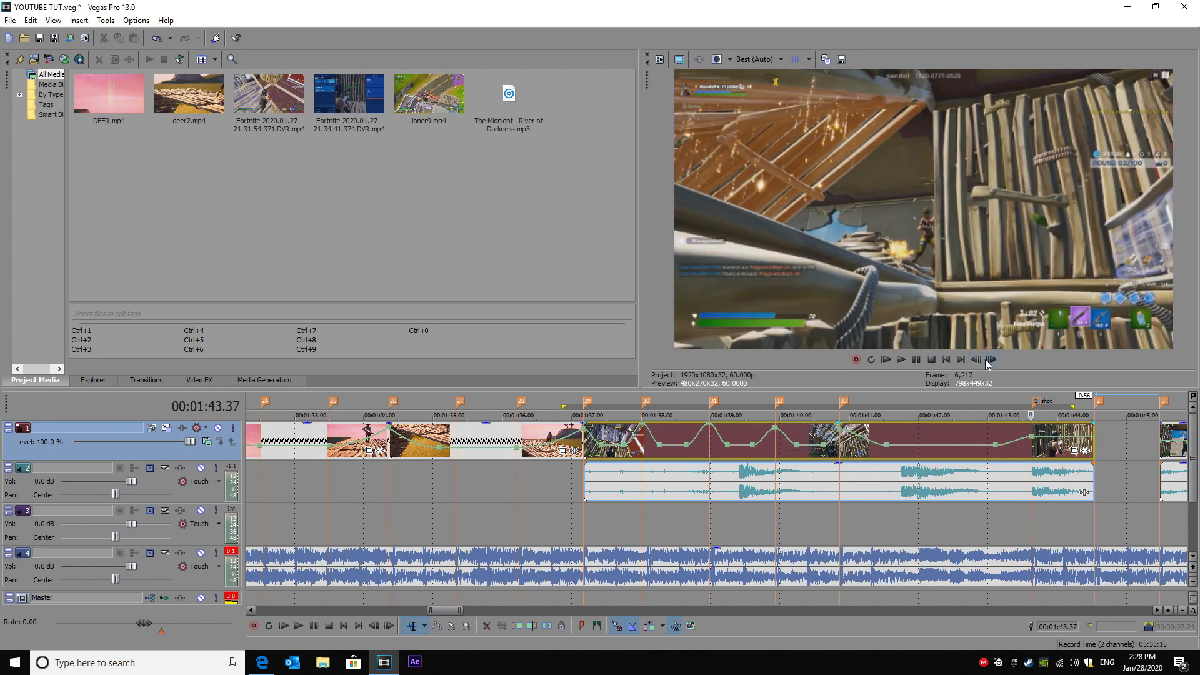
pyautogui.click(991, 360)
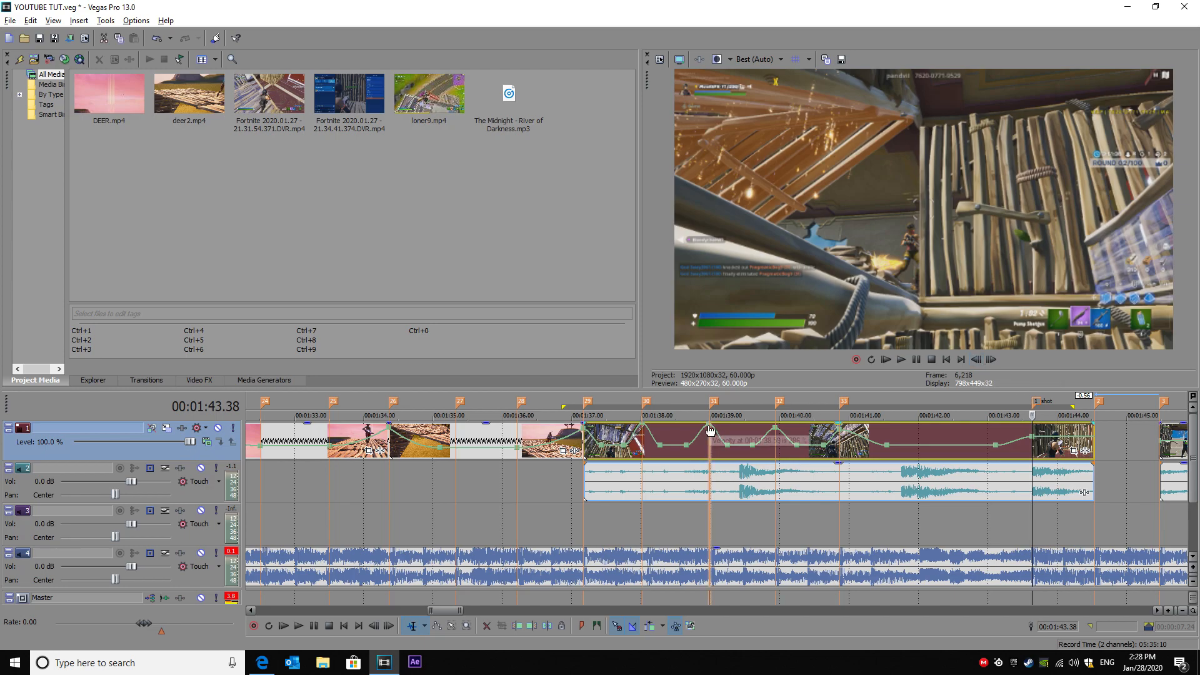
pyautogui.click(976, 359)
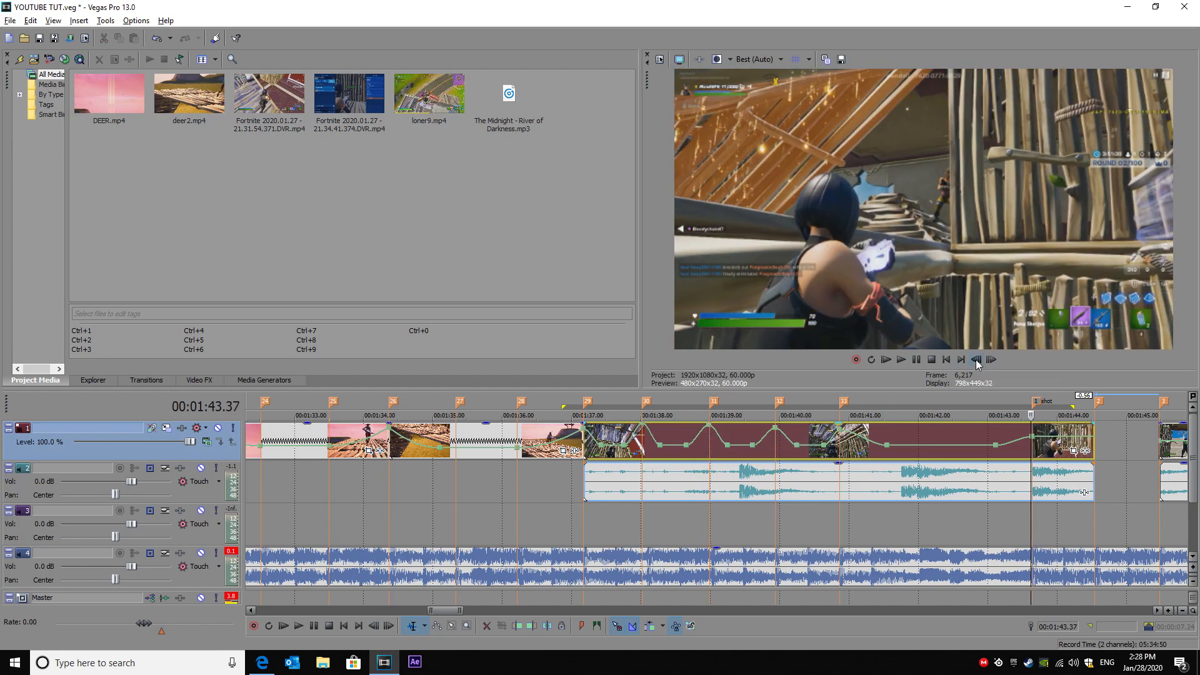
# - Select the game-audio event and step frame by frame to the hit around 1:41 for splitting
pyautogui.rightClick(1071, 440)
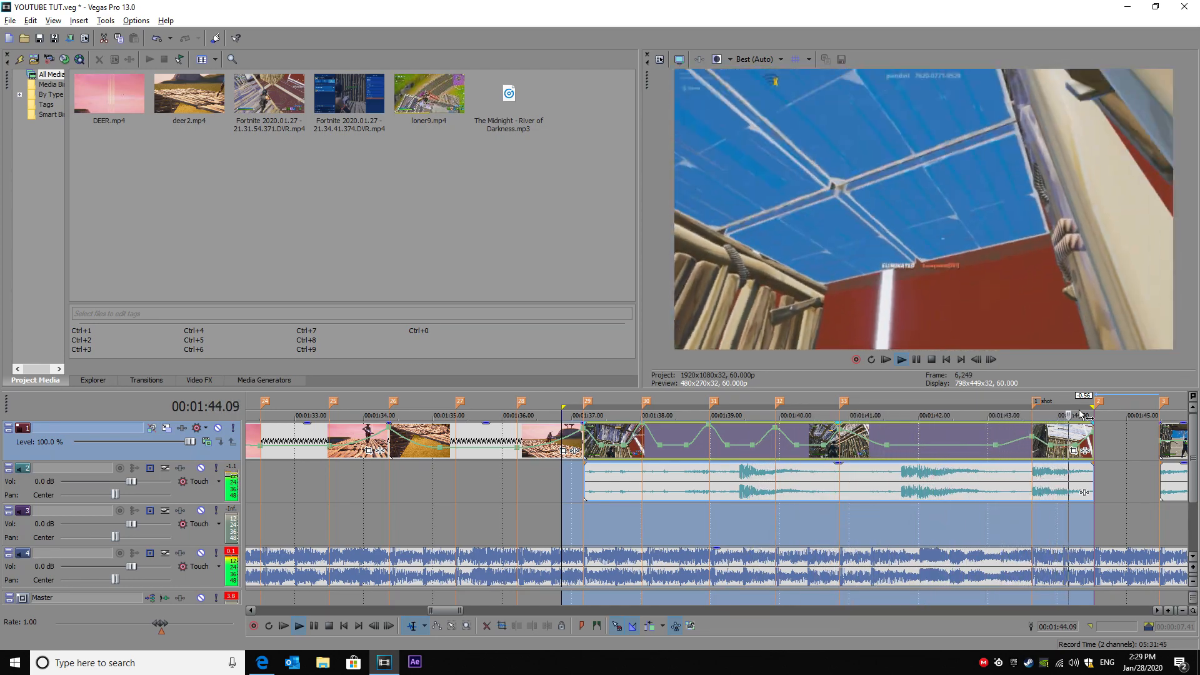
pyautogui.click(560, 400)
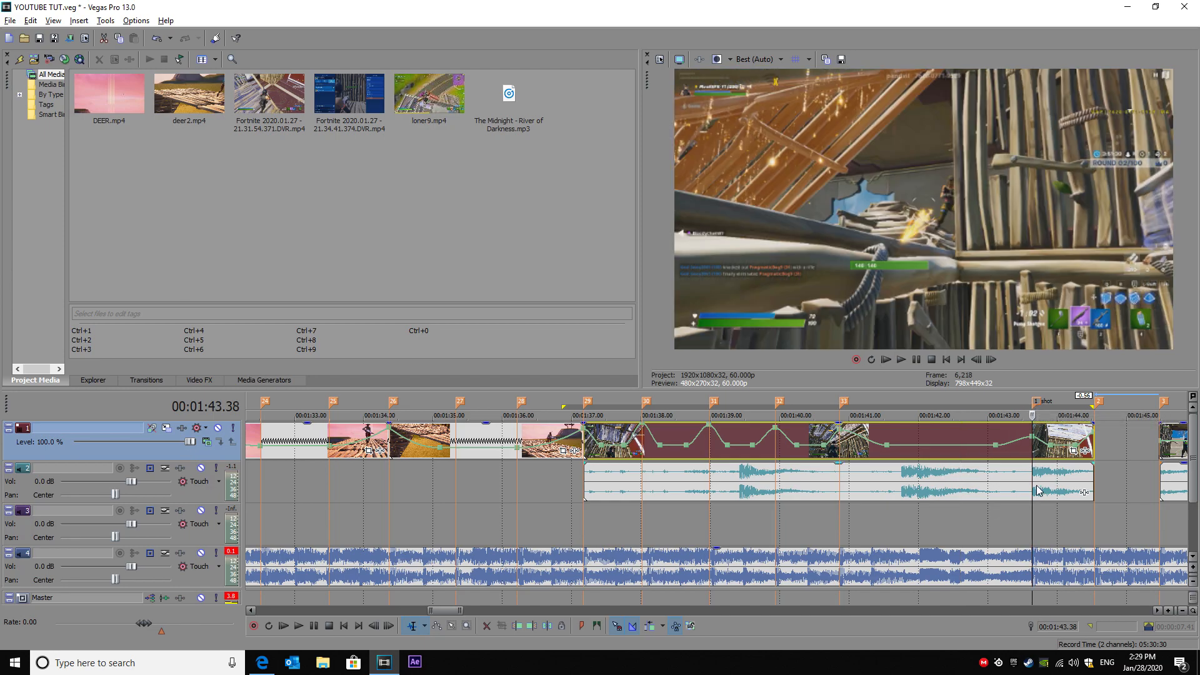
pyautogui.click(780, 490)
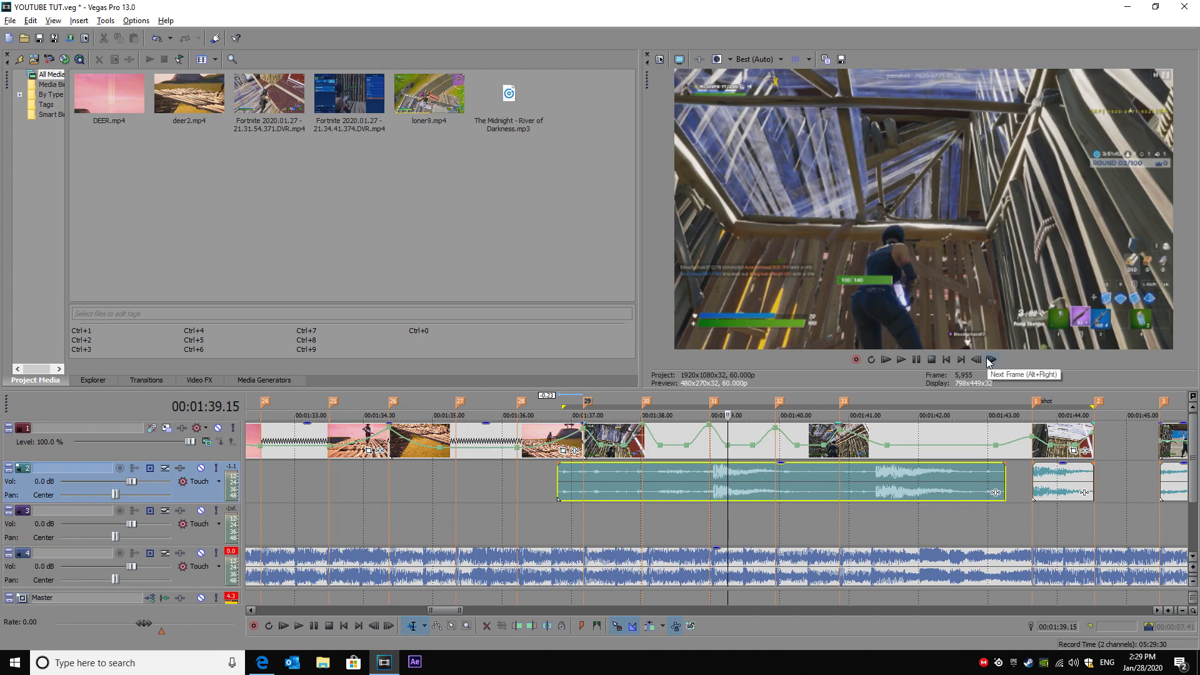
pyautogui.click(991, 360)
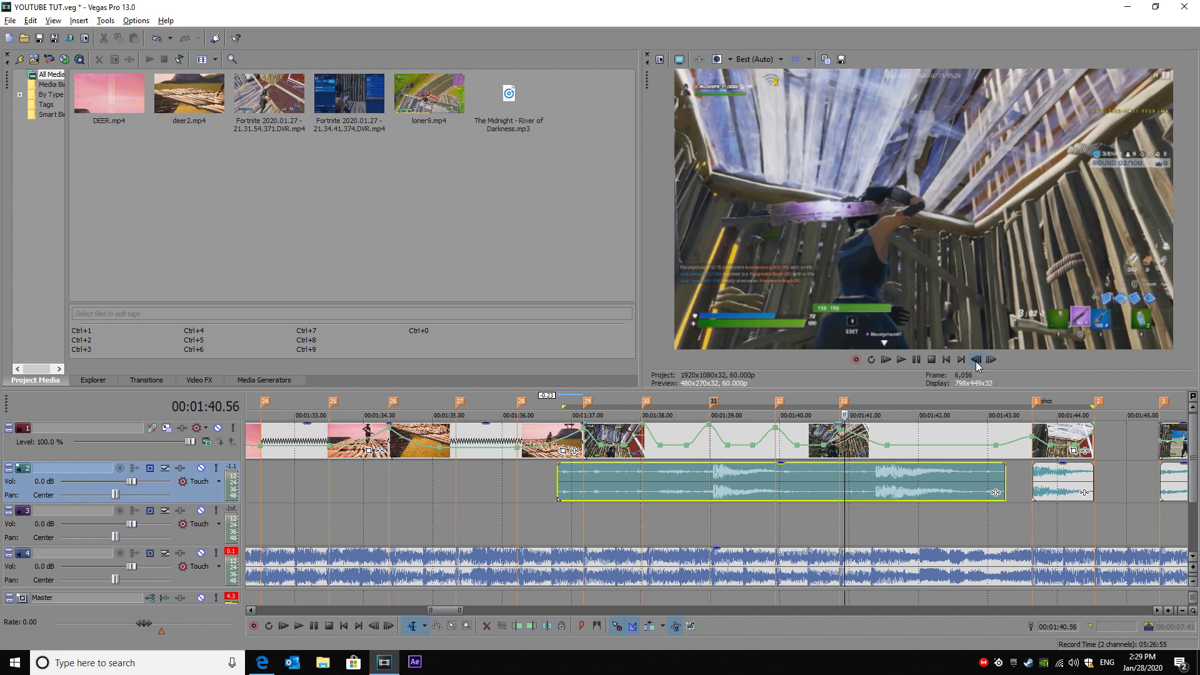
pyautogui.click(990, 359)
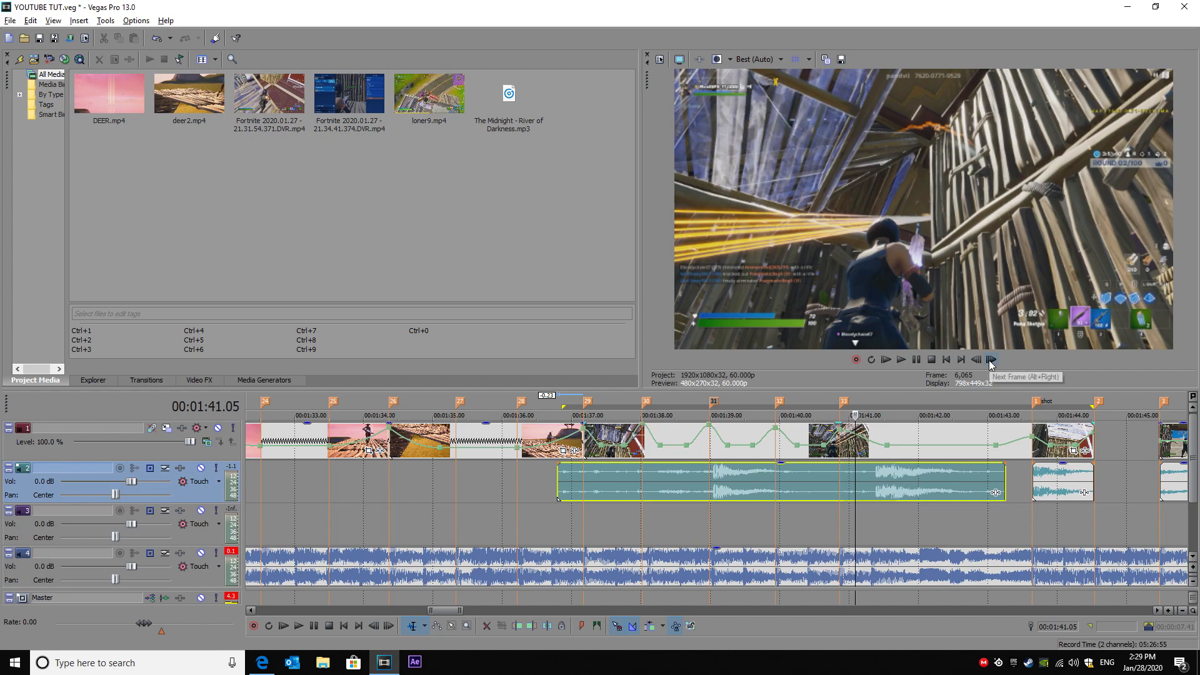
pyautogui.click(990, 359)
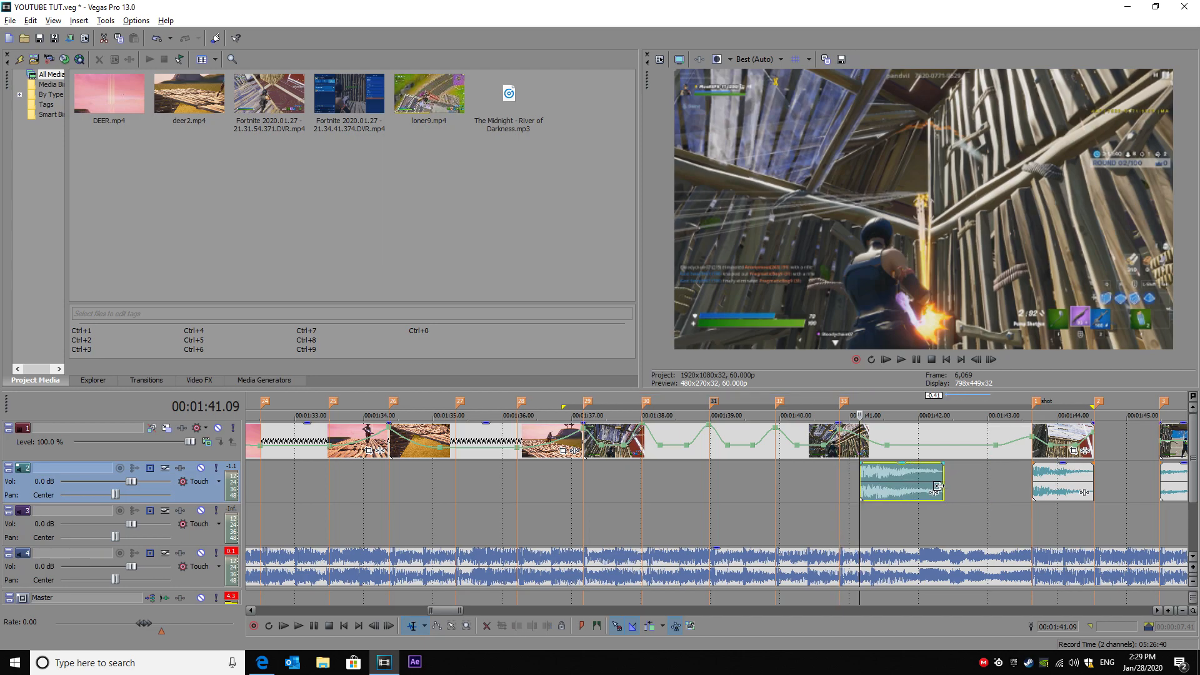
# - Save the project and continue editing until the crash report appears
pyautogui.click(10, 21)
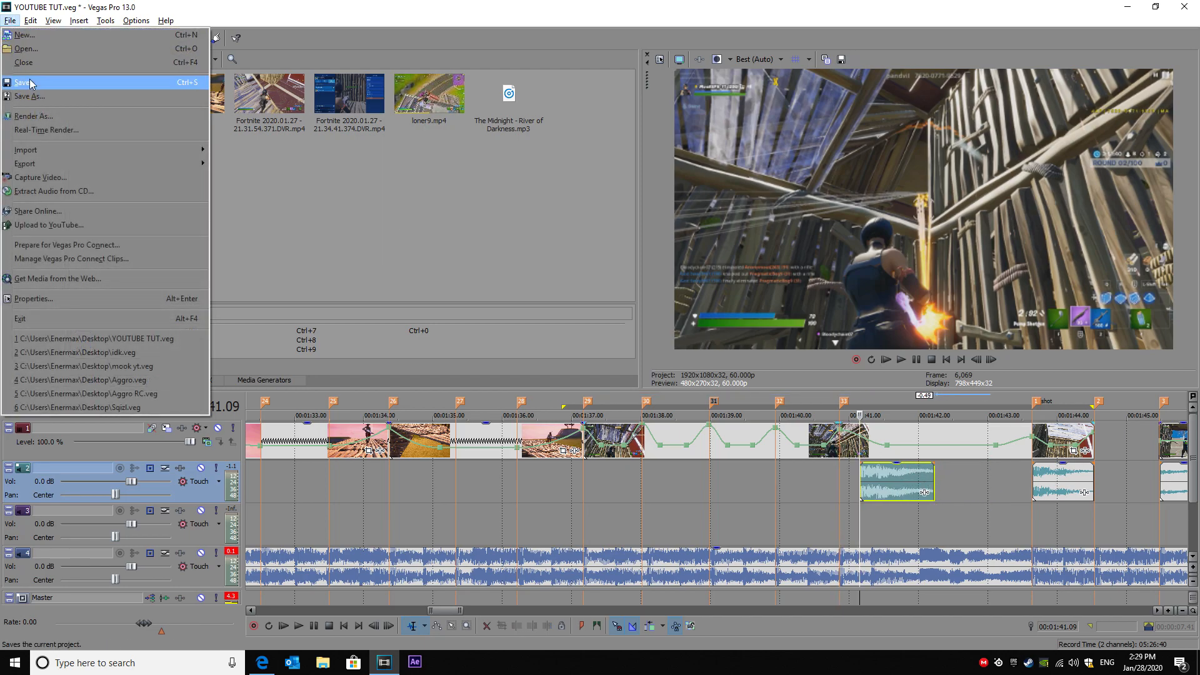
pyautogui.click(25, 82)
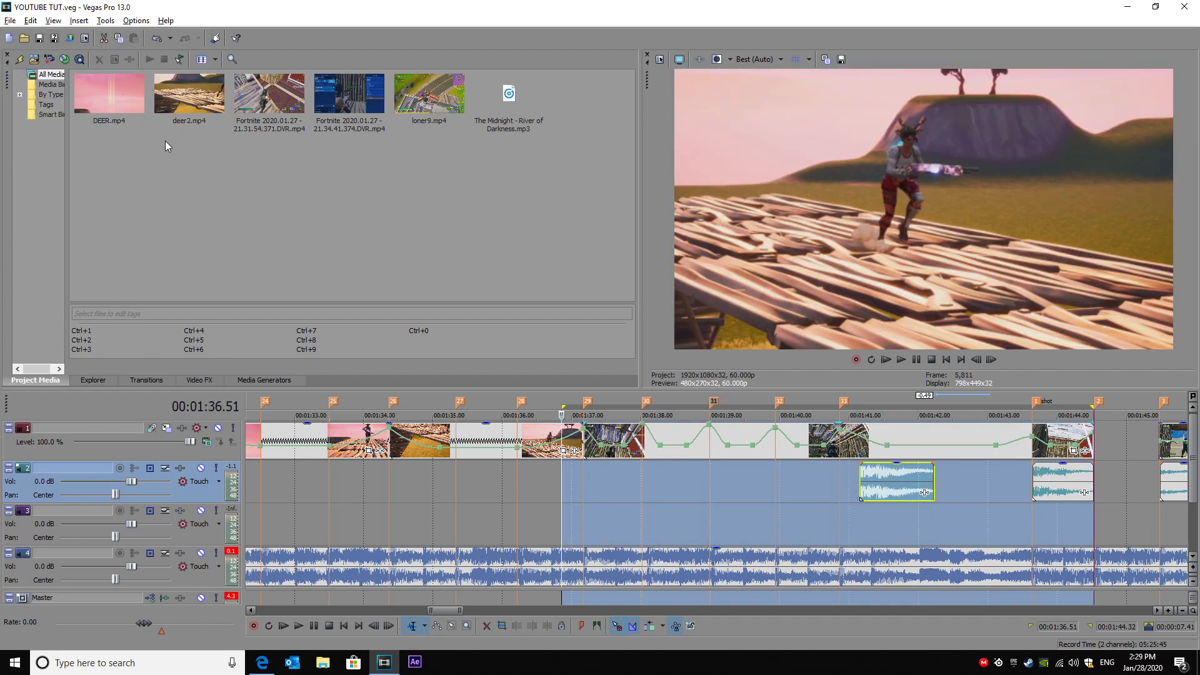
pyautogui.click(298, 625)
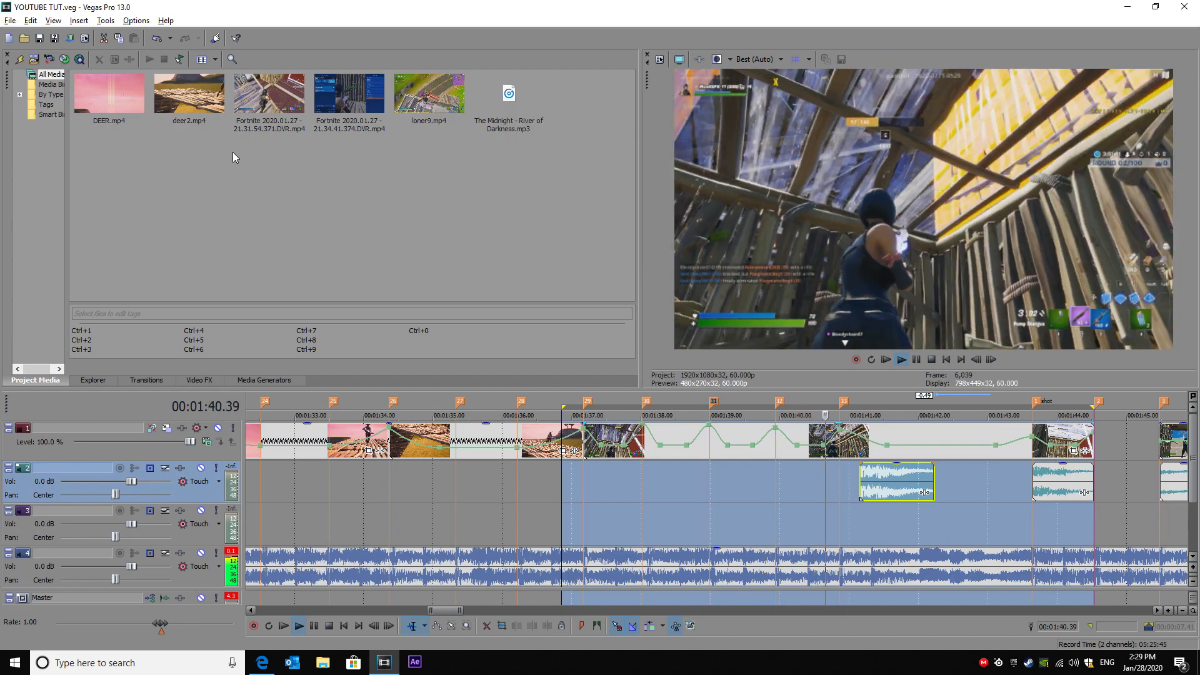
pyautogui.click(902, 359)
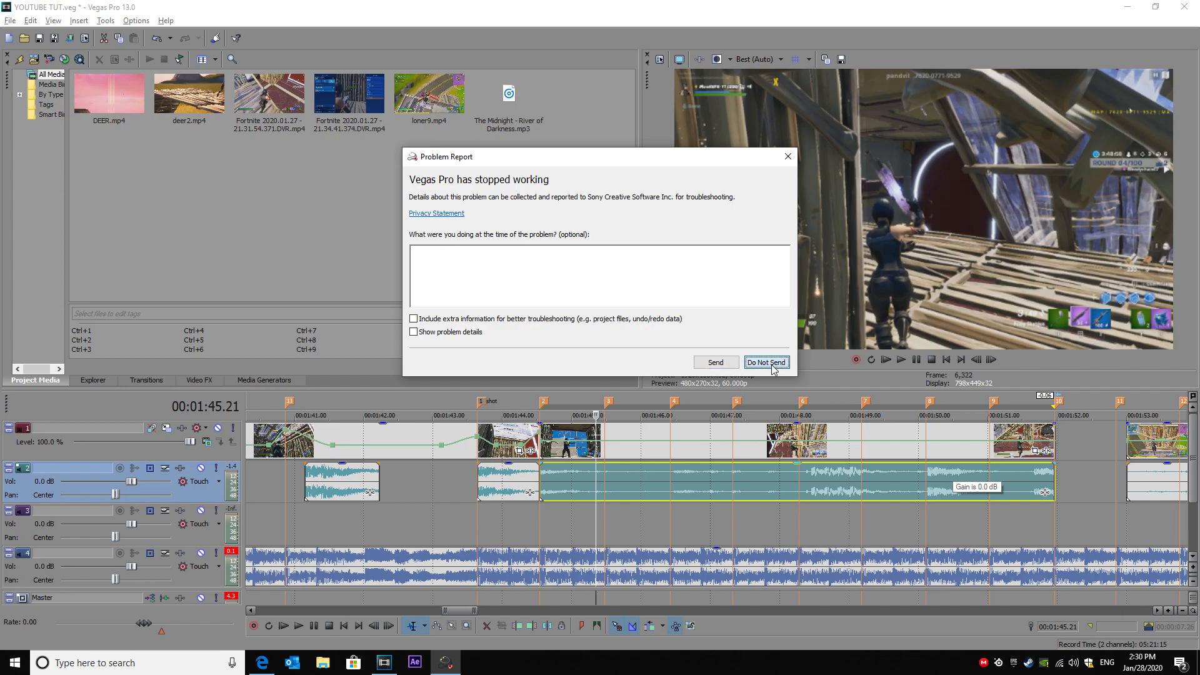
# - Dismiss the crash report, reopen YOUTUBE TUT.veg and place the next Fortnite clip after 1:44
pyautogui.click(767, 363)
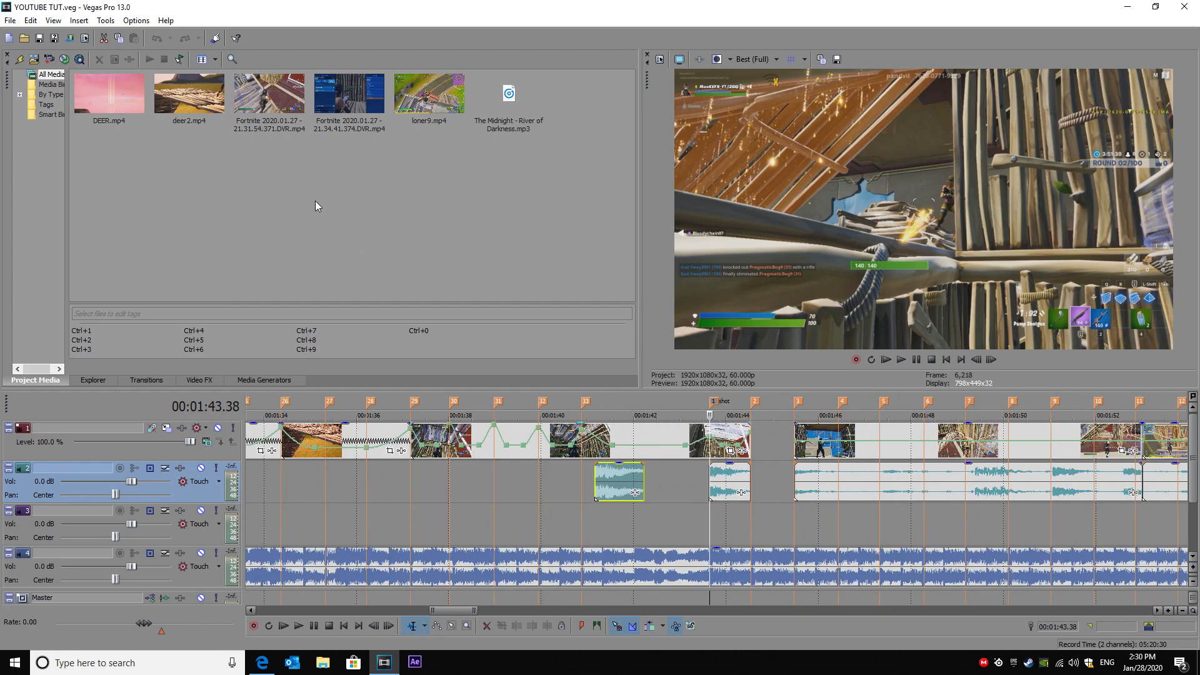
pyautogui.click(801, 438)
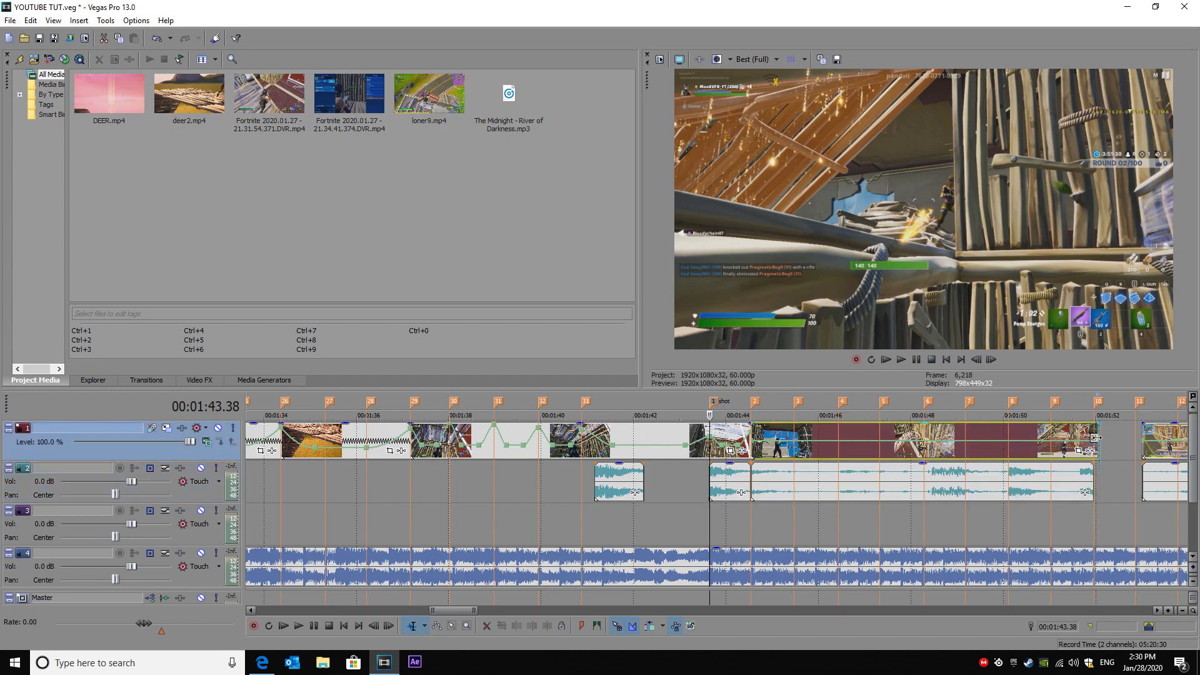
pyautogui.click(10, 20)
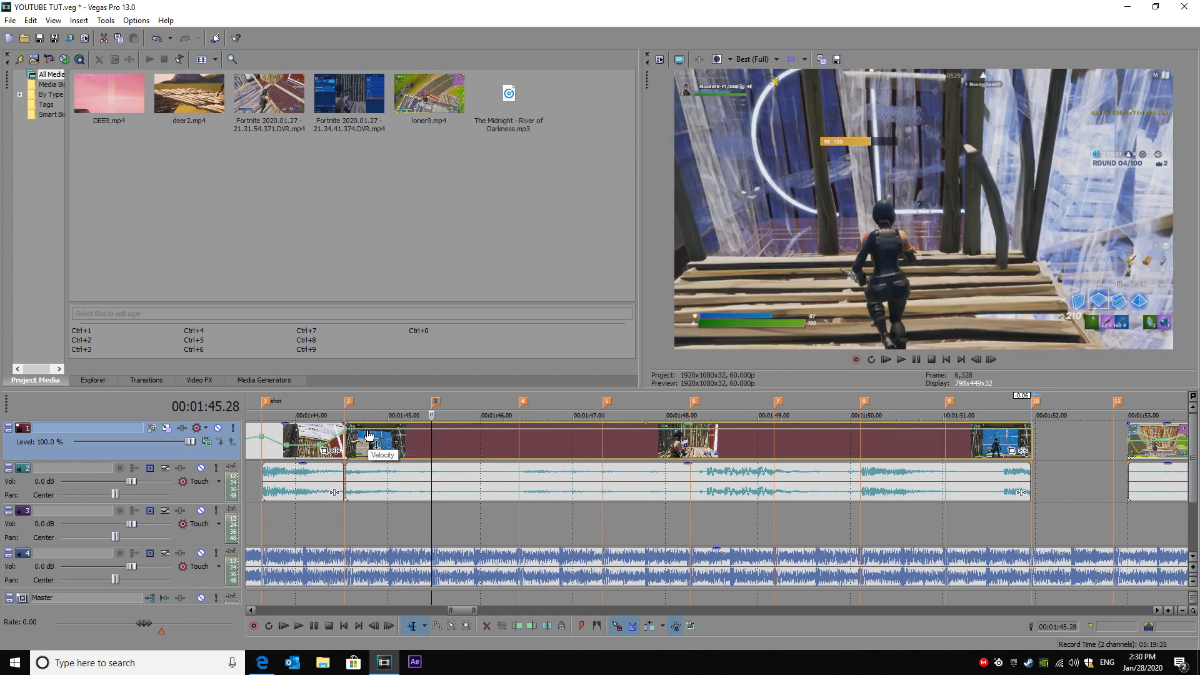
# - Add a velocity envelope to the 1:44–1:51 clip with points peaking at each beat marker, then save
pyautogui.click(368, 415)
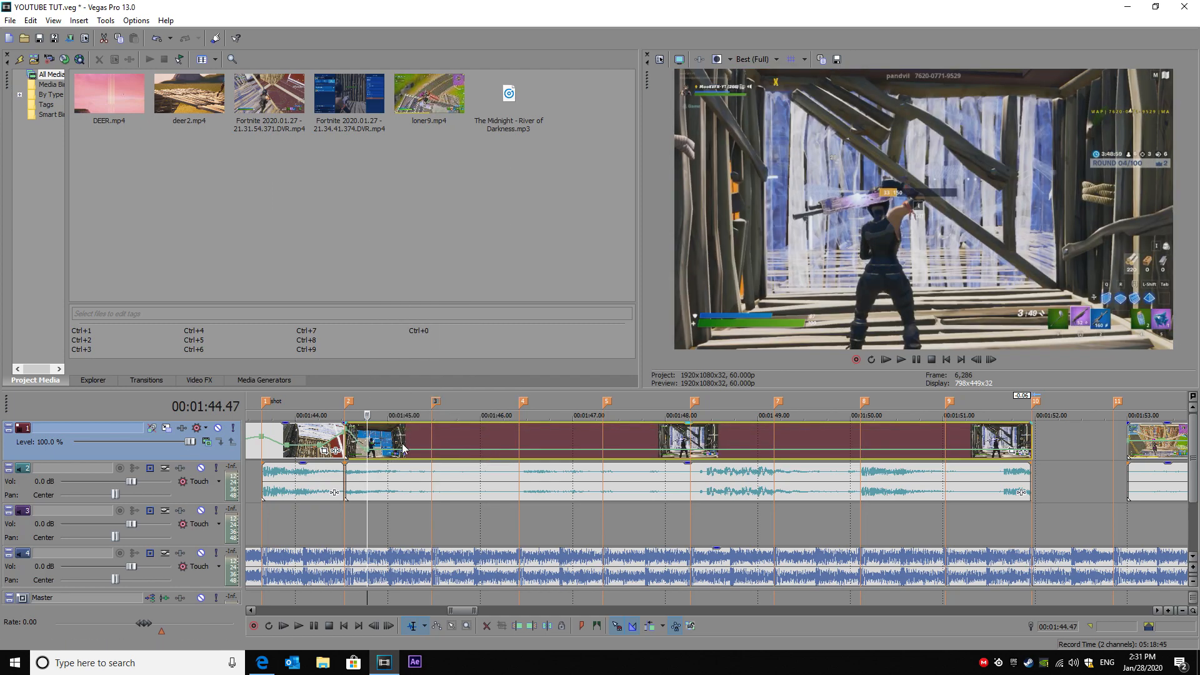
pyautogui.rightClick(402, 447)
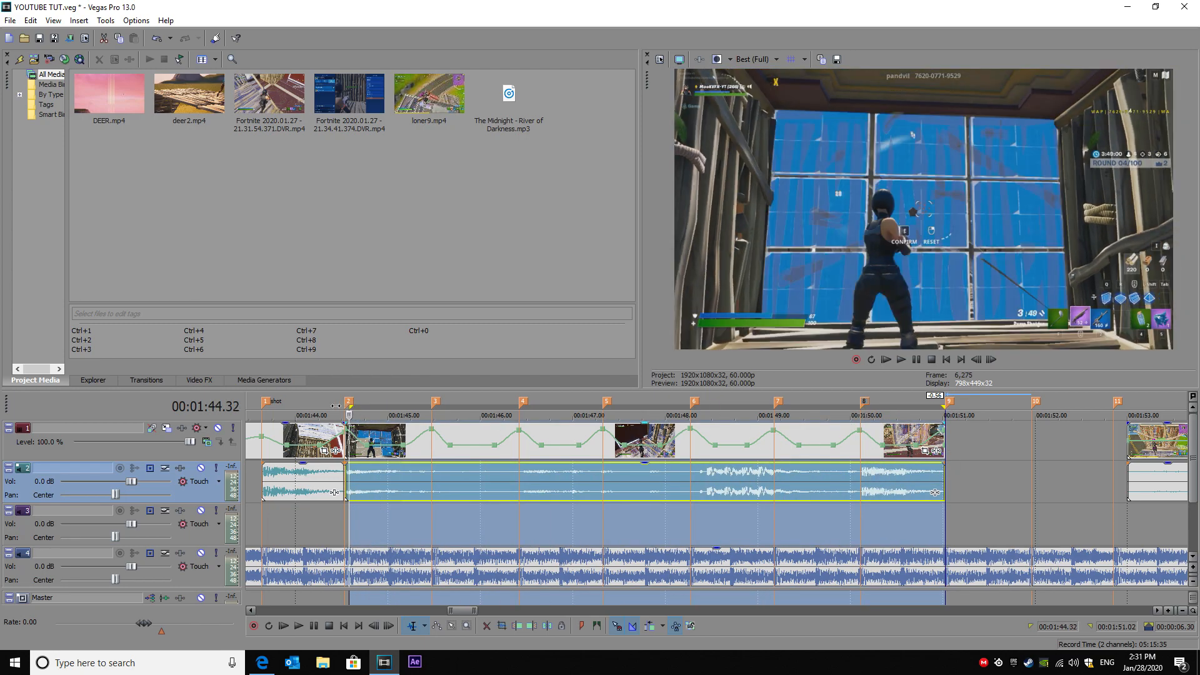
pyautogui.click(10, 20)
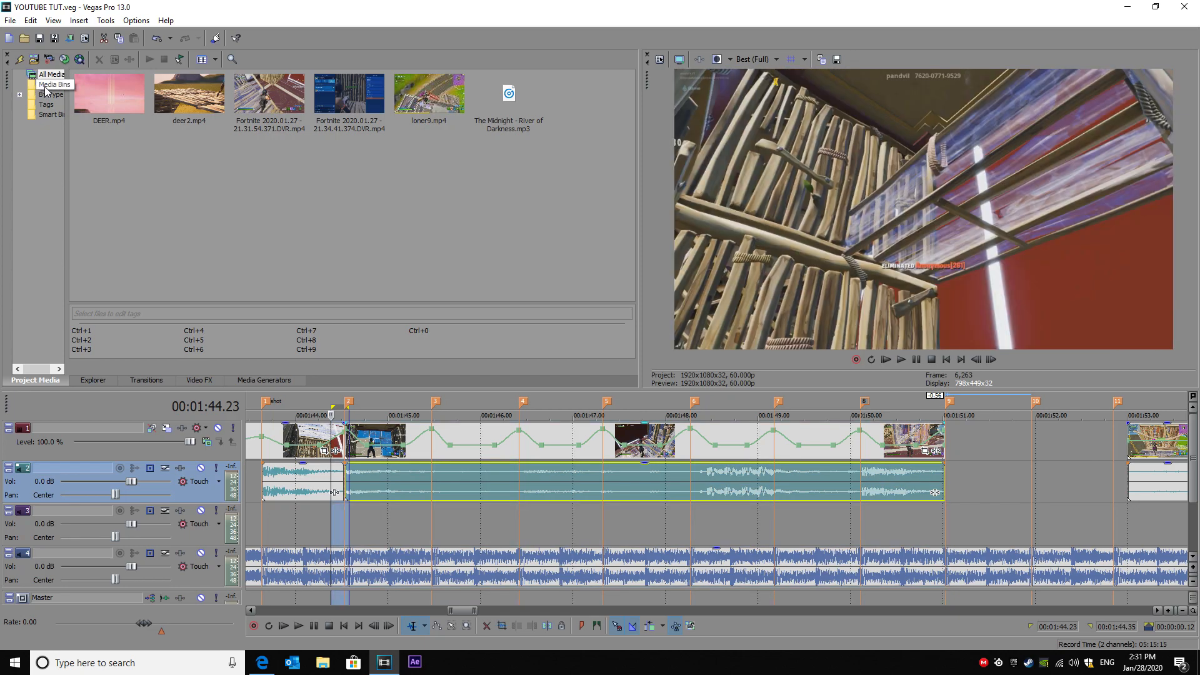
pyautogui.click(775, 59)
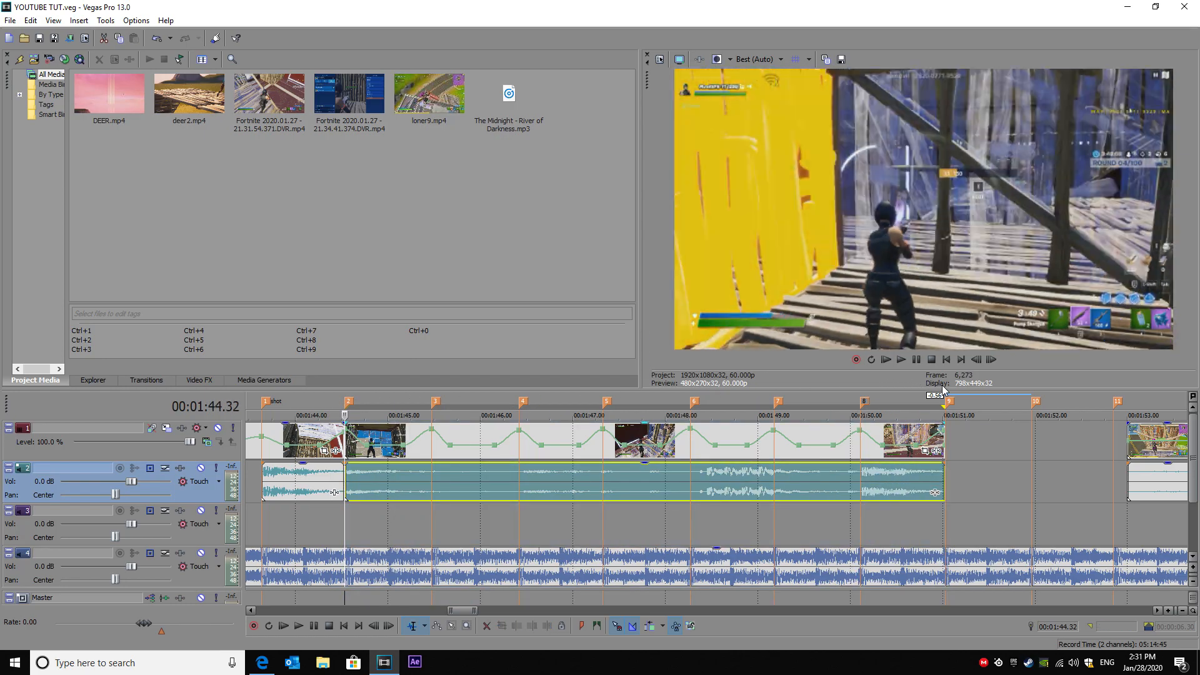
pyautogui.click(884, 359)
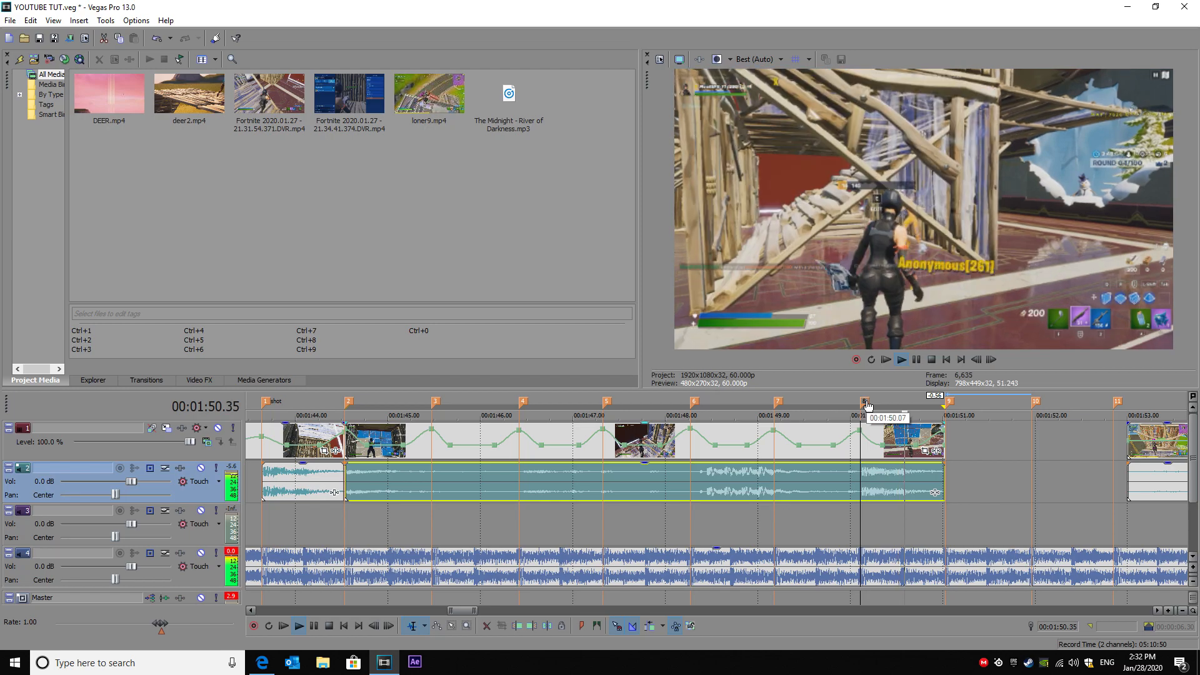
# - Add the next clip near 1:50 with Disable resample set and a beat-synced velocity envelope
pyautogui.click(10, 20)
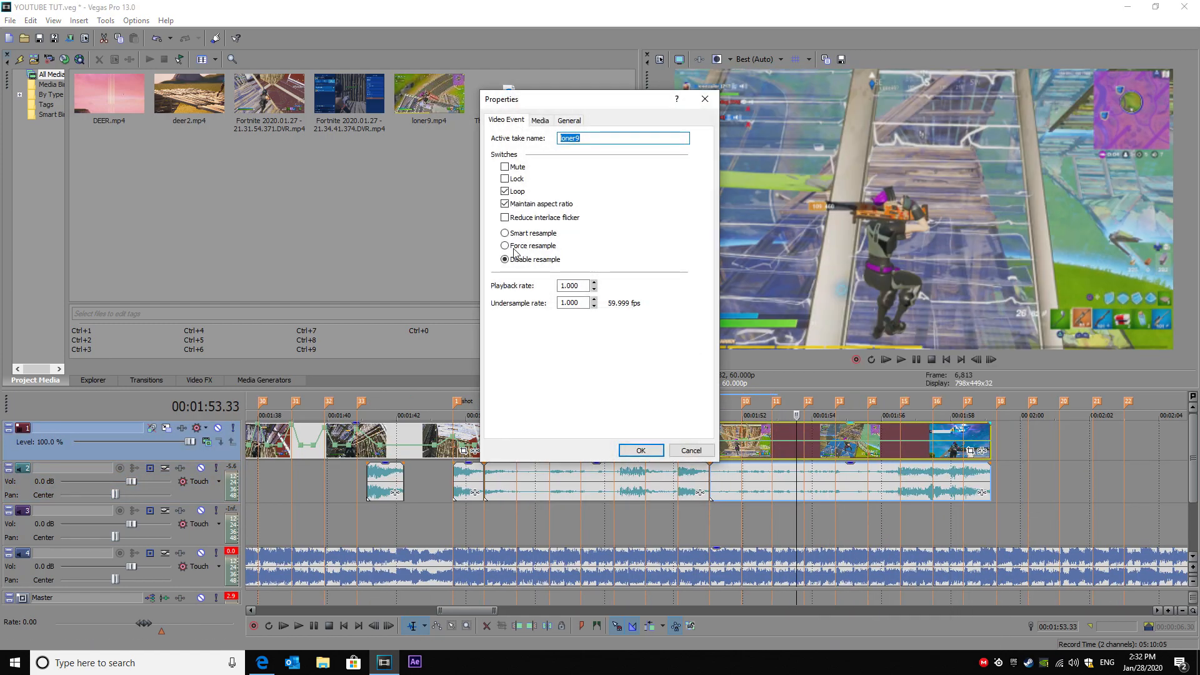
pyautogui.click(640, 451)
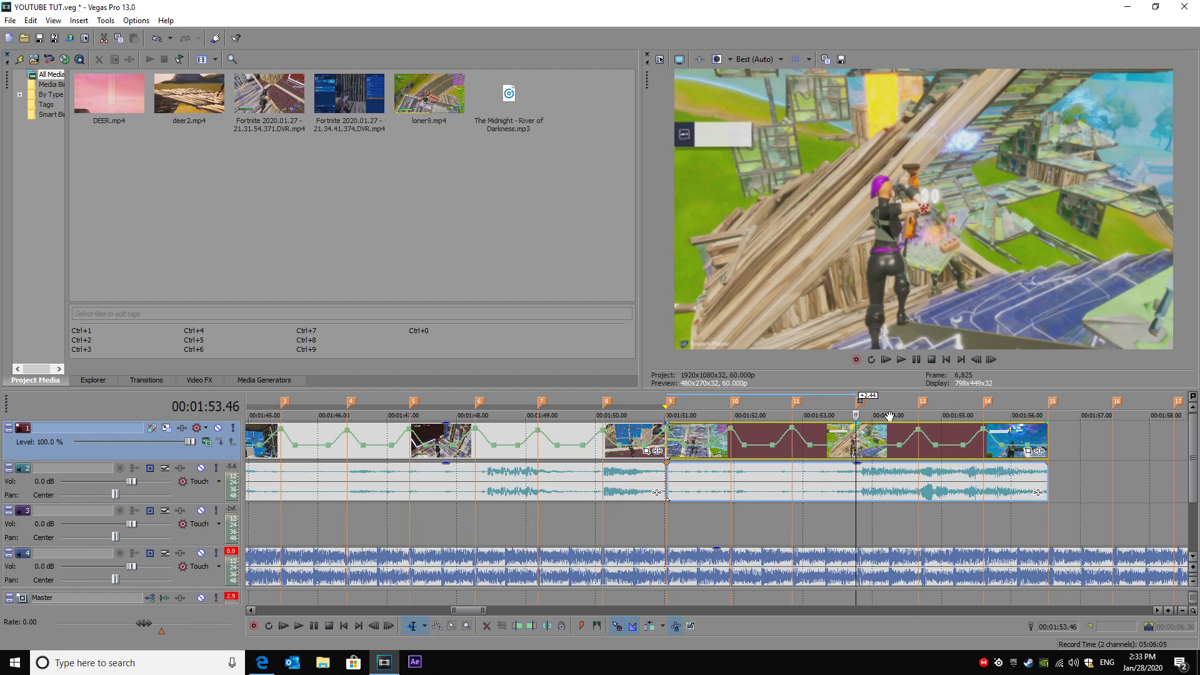
pyautogui.moveTo(720, 440)
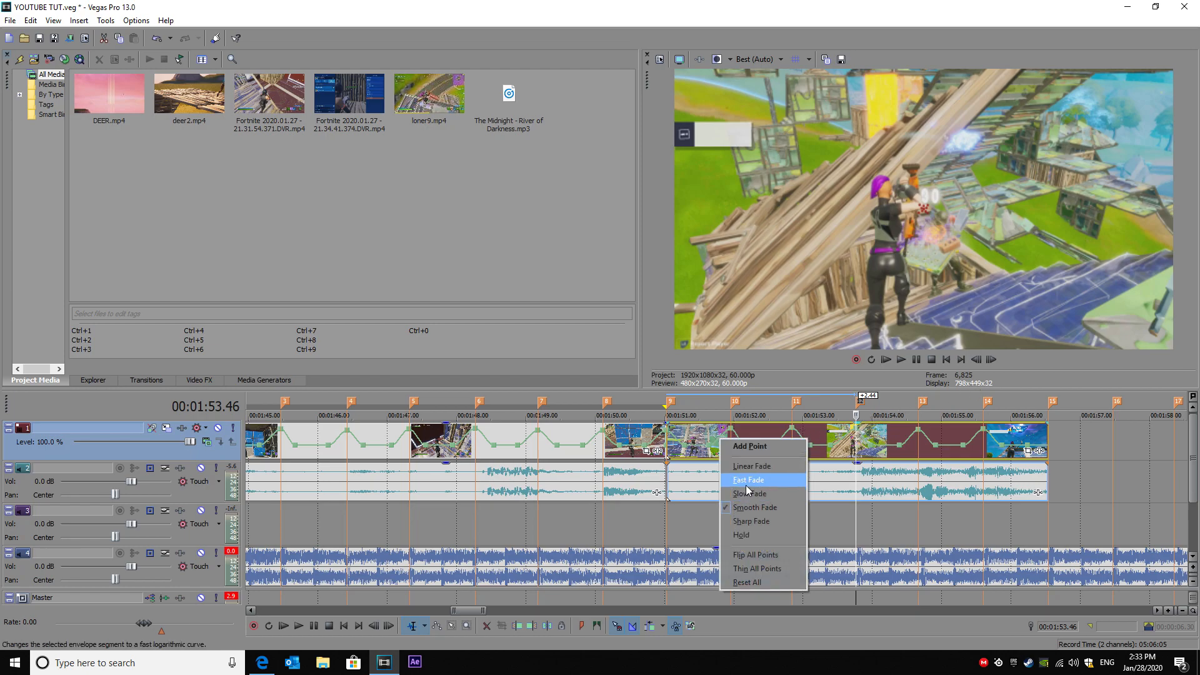
# - Set envelope segments to Fast Fade, Slow Fade and Fast Fade curves
pyautogui.click(748, 480)
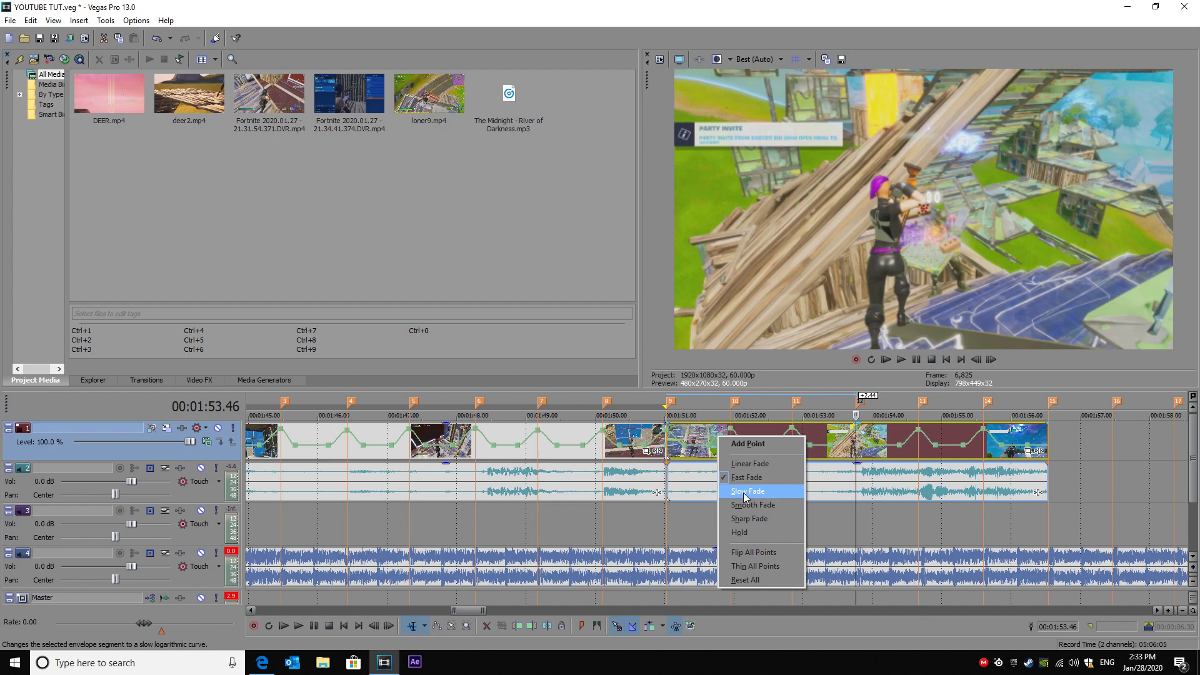
pyautogui.click(746, 476)
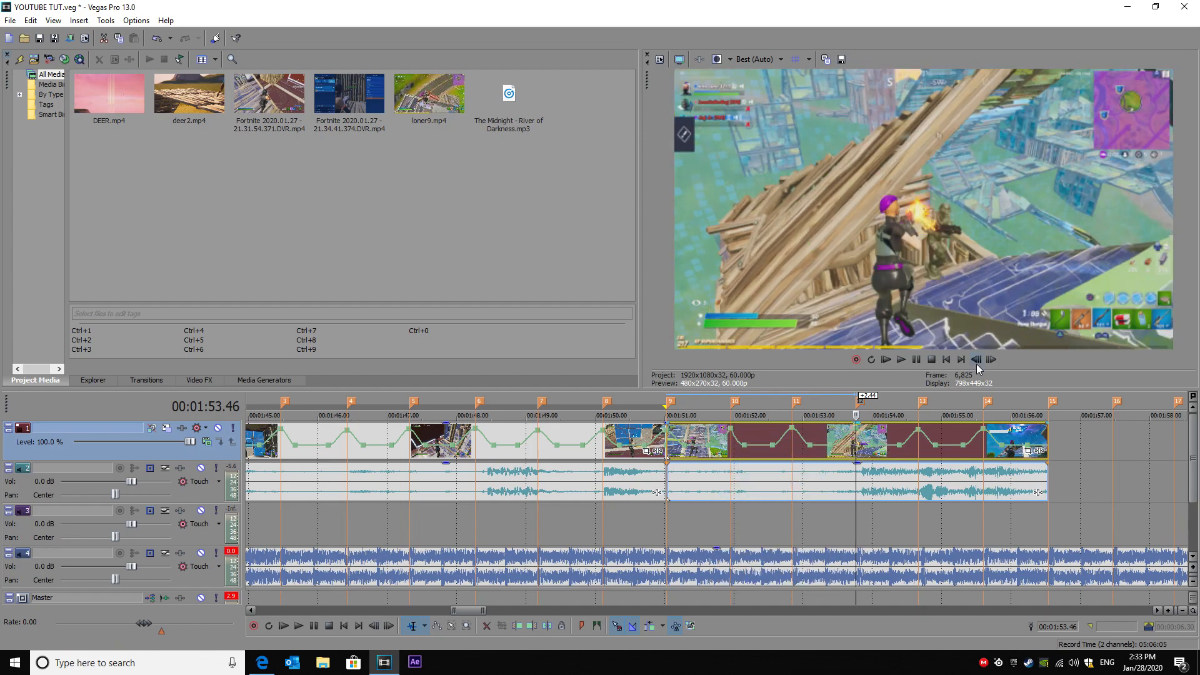
pyautogui.click(991, 360)
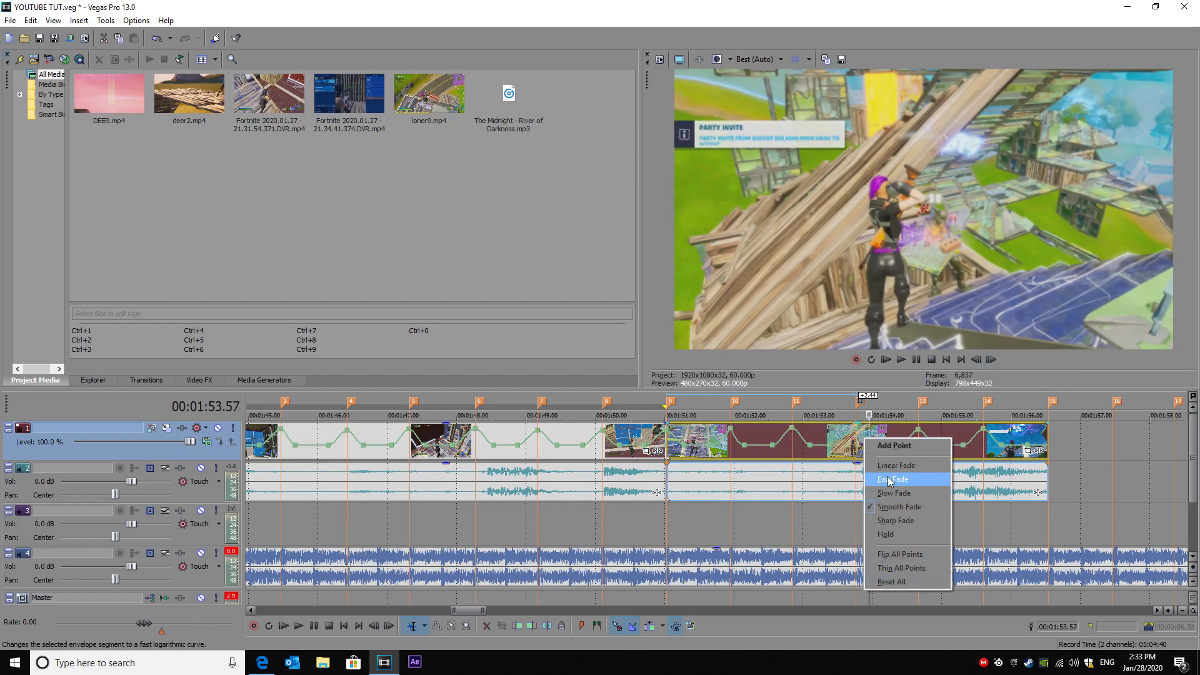
pyautogui.click(891, 479)
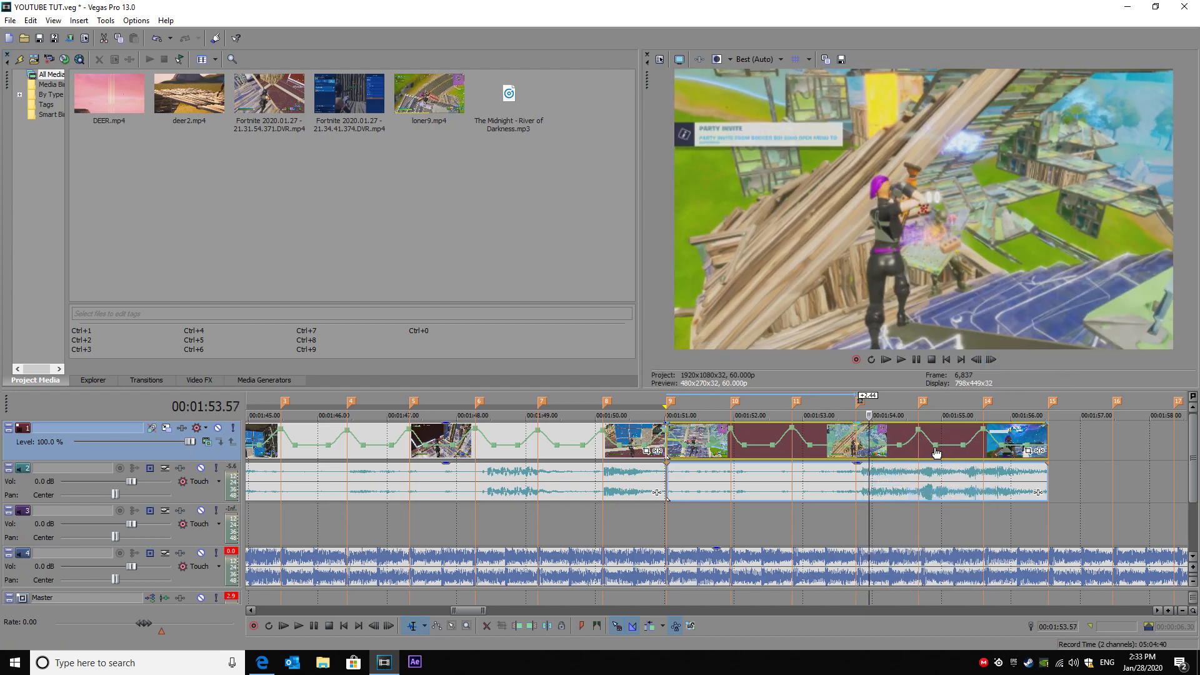
pyautogui.rightClick(938, 451)
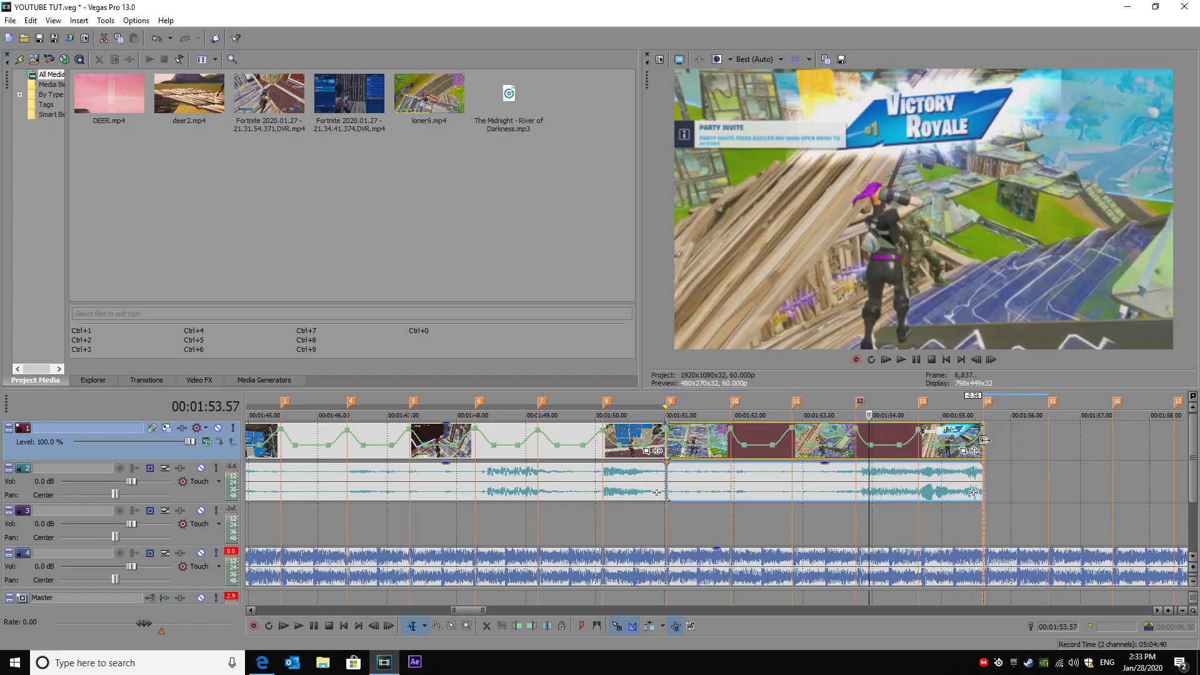
# - Trim the last clip's right edge back to end near 1:54
pyautogui.moveTo(984, 423); pyautogui.dragTo(869, 422)
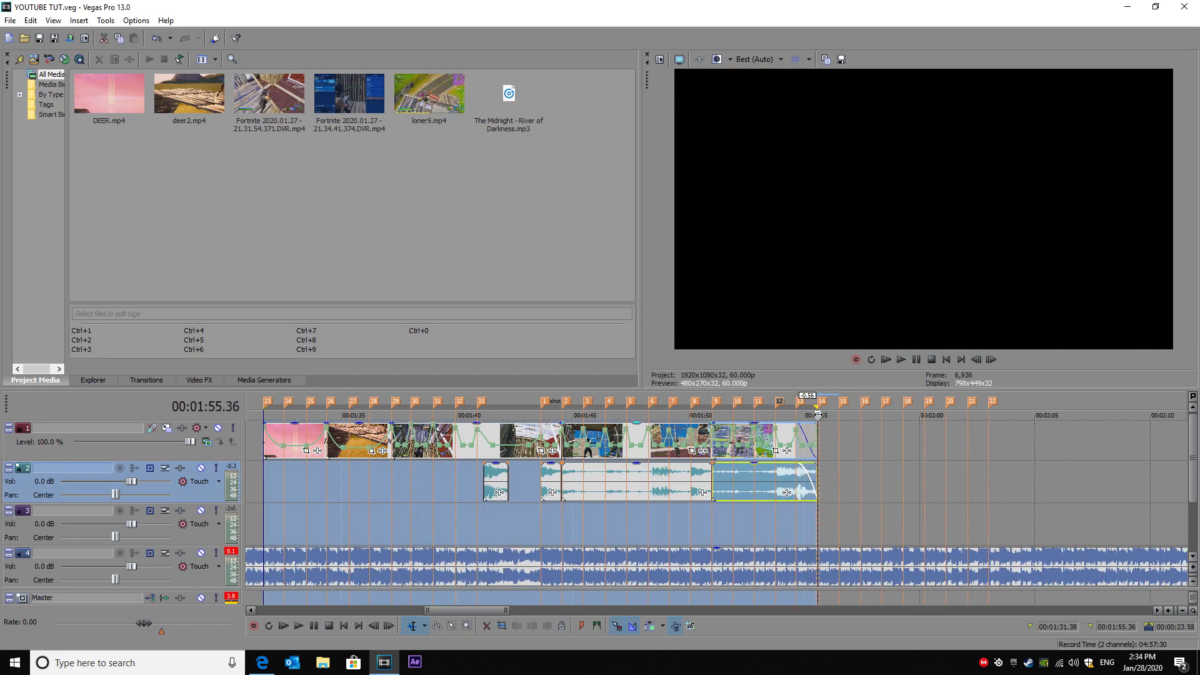
# - Save the project and review playback of the full edit from about 1:51
pyautogui.click(318, 415)
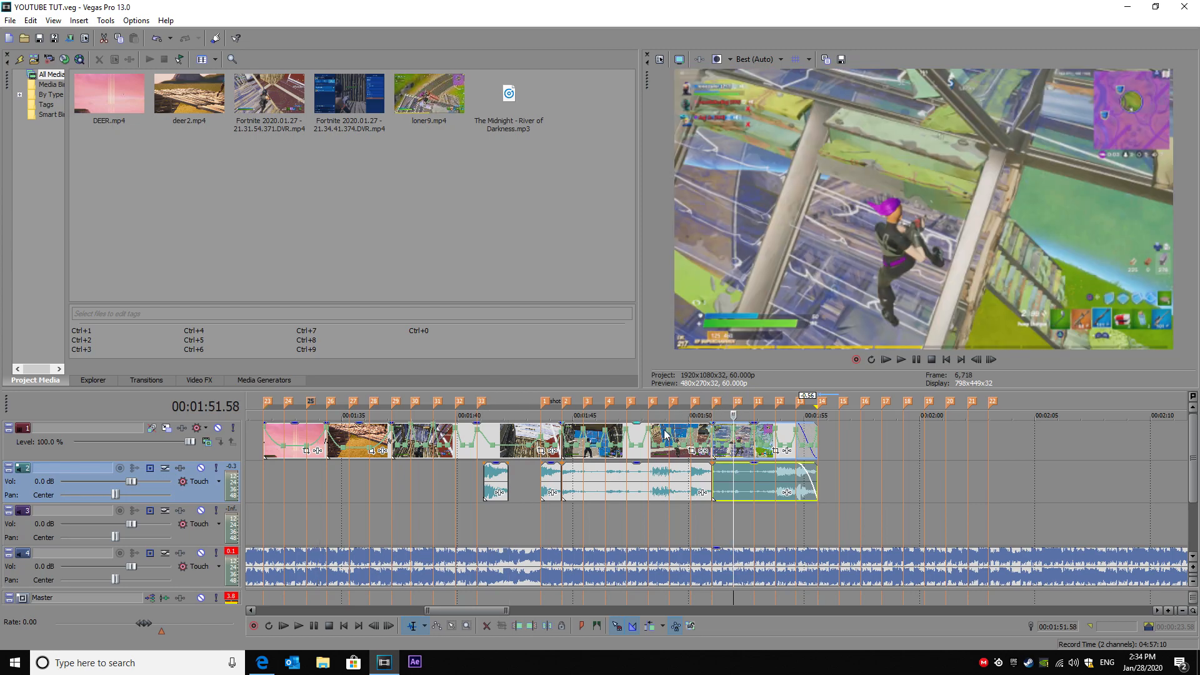
pyautogui.moveTo(513, 461)
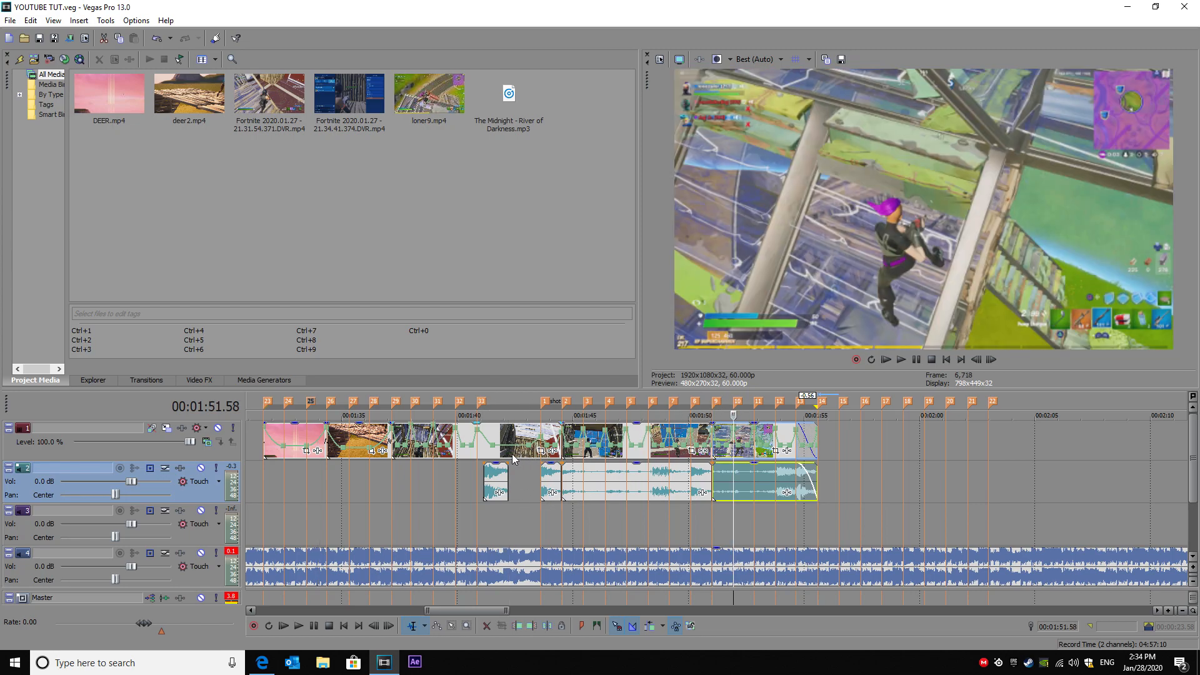
pyautogui.moveTo(592, 532)
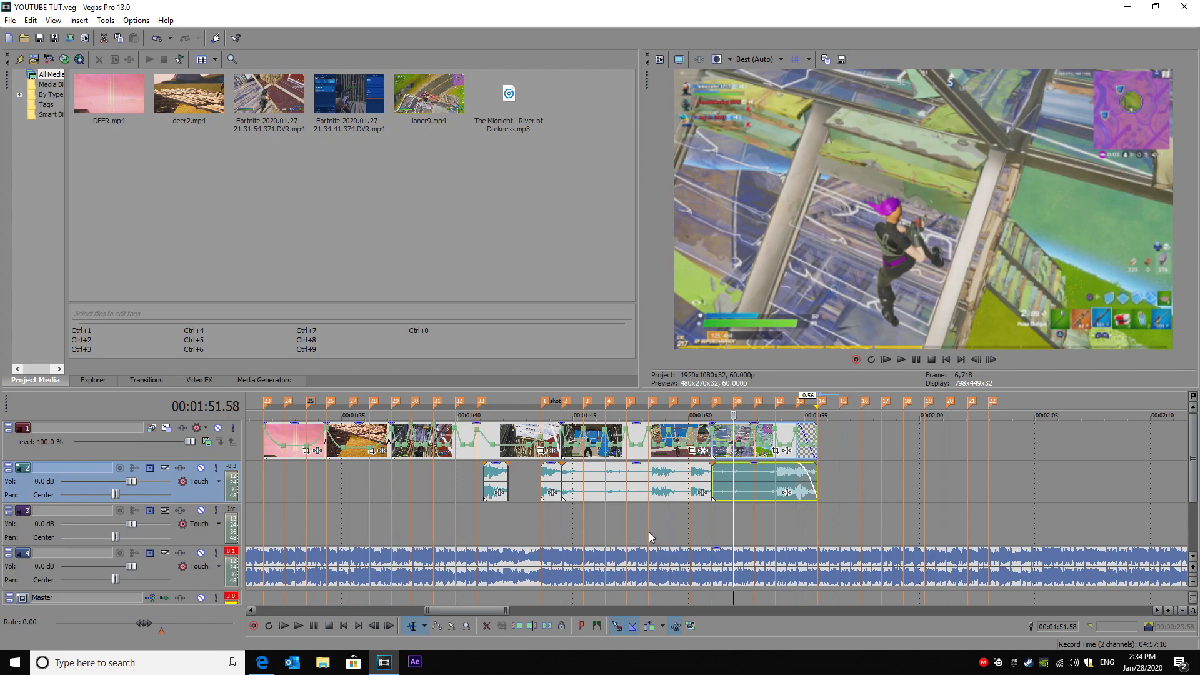
pyautogui.moveTo(527, 524)
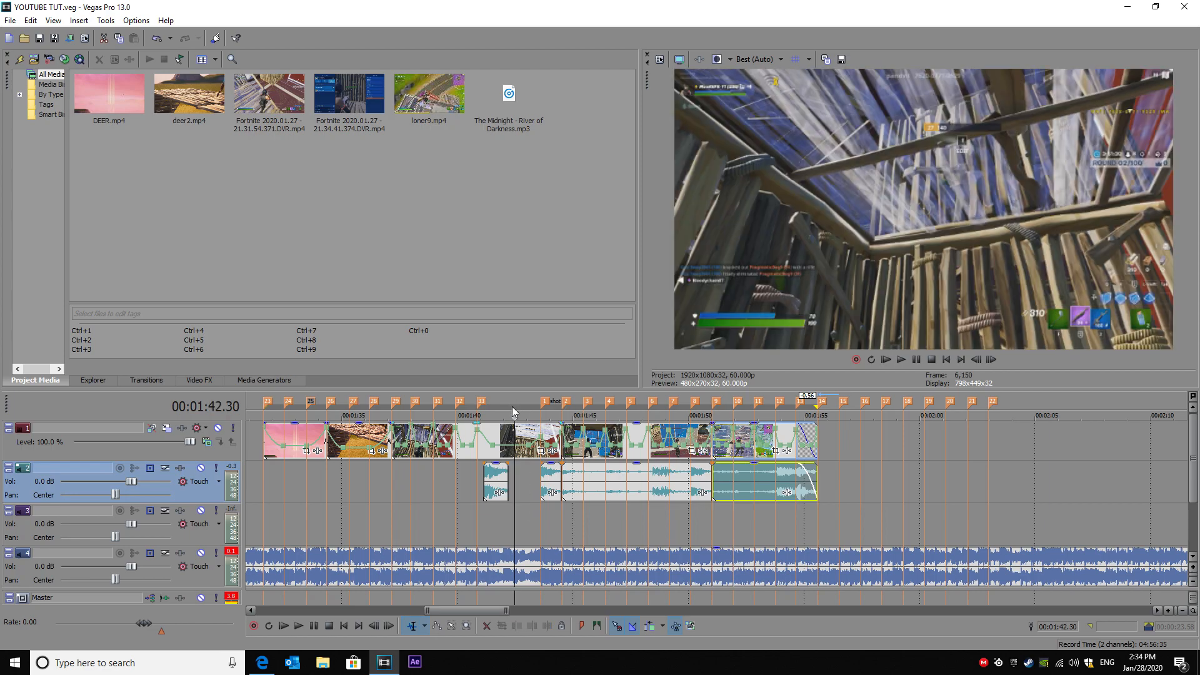
pyautogui.moveTo(542, 382)
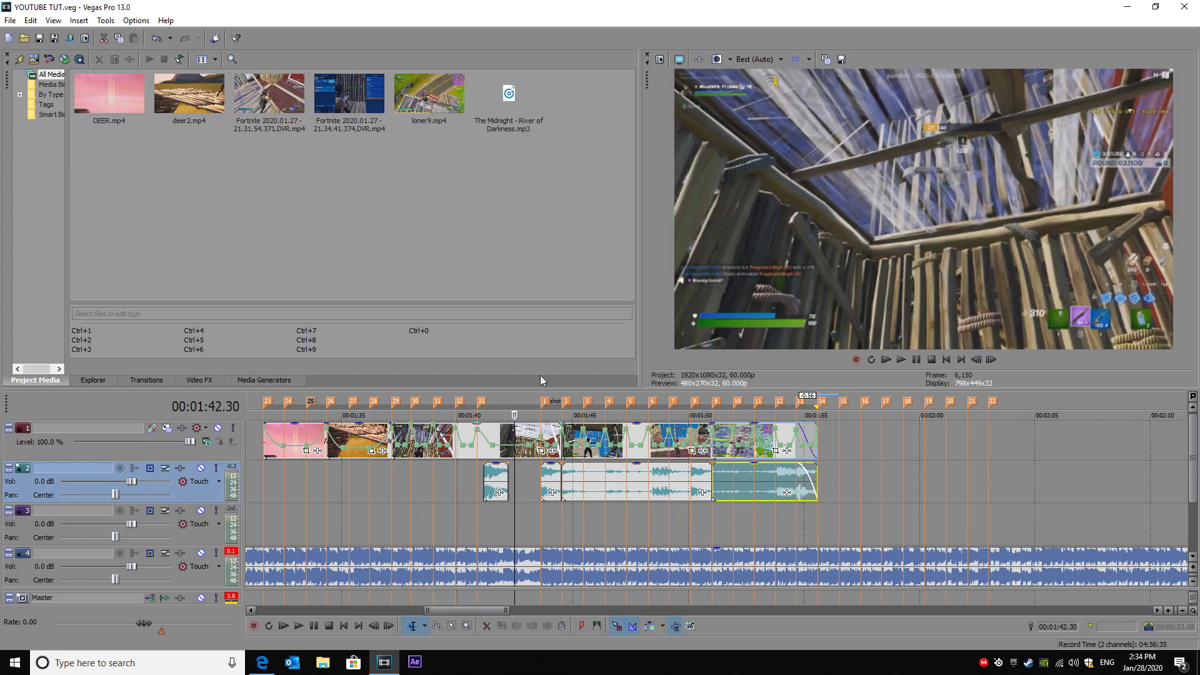